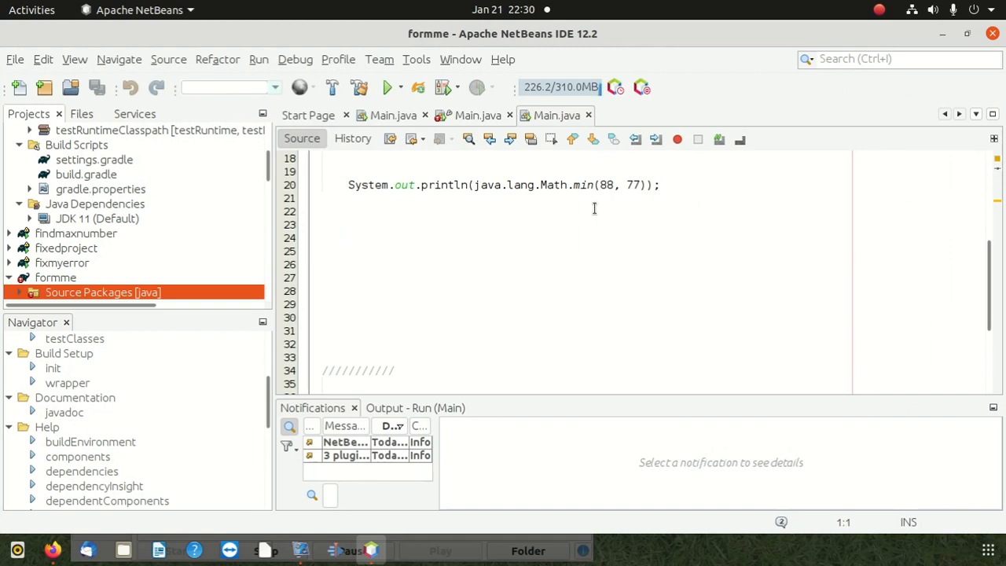
{"action": "mouse_move", "coordinate": [584, 234]}
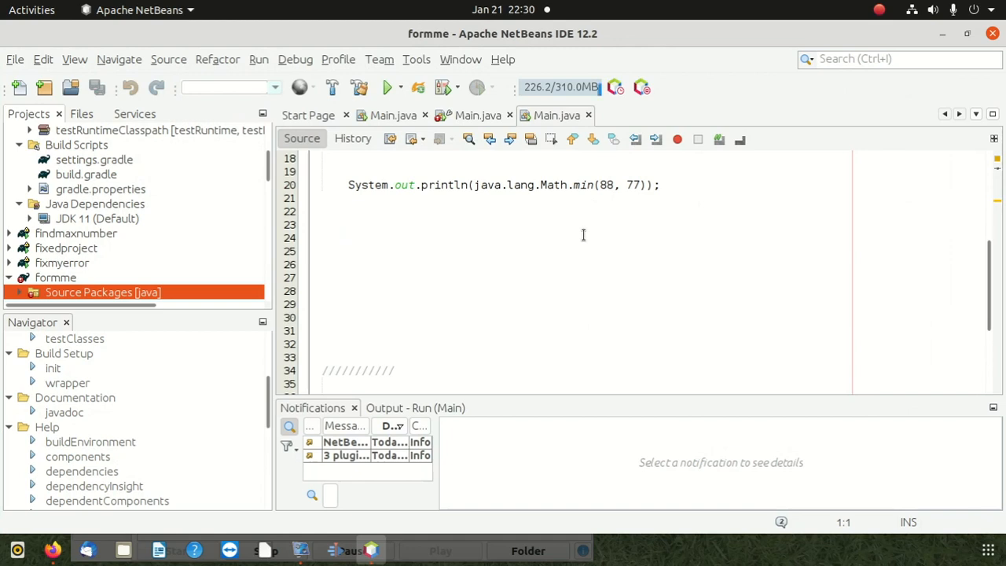
{"action": "mouse_move", "coordinate": [593, 251]}
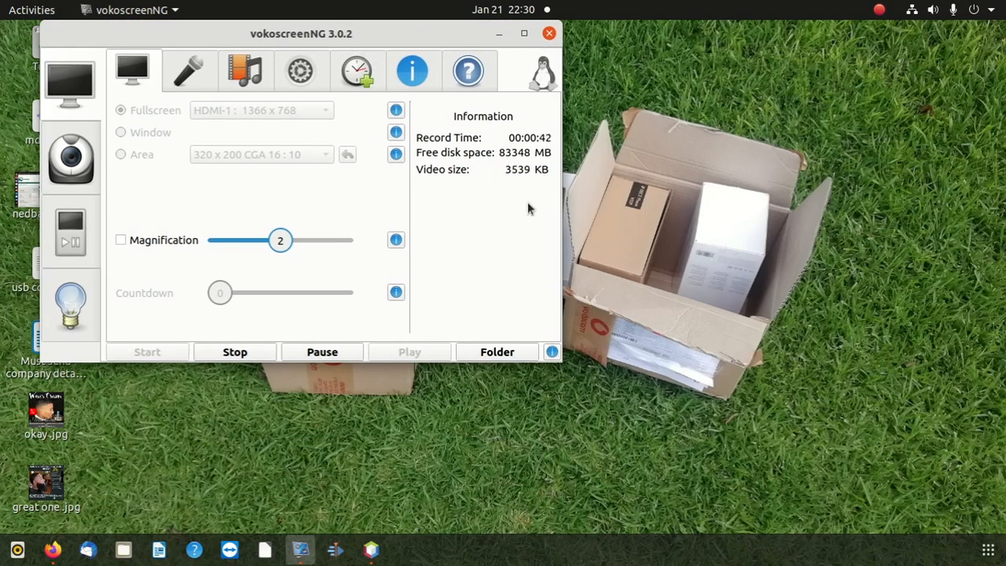
{"action": "mouse_move", "coordinate": [650, 303]}
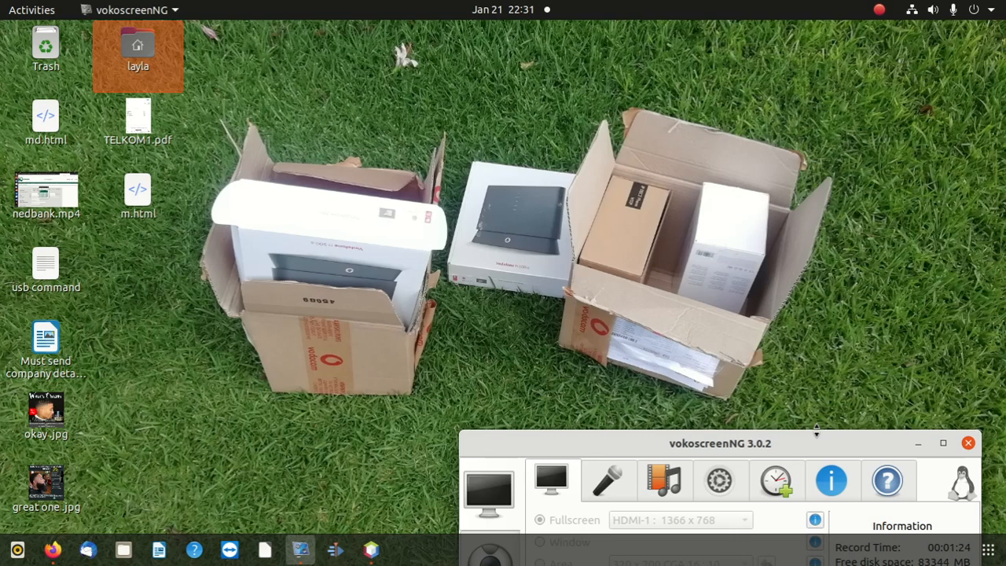
{"action": "mouse_move", "coordinate": [782, 558]}
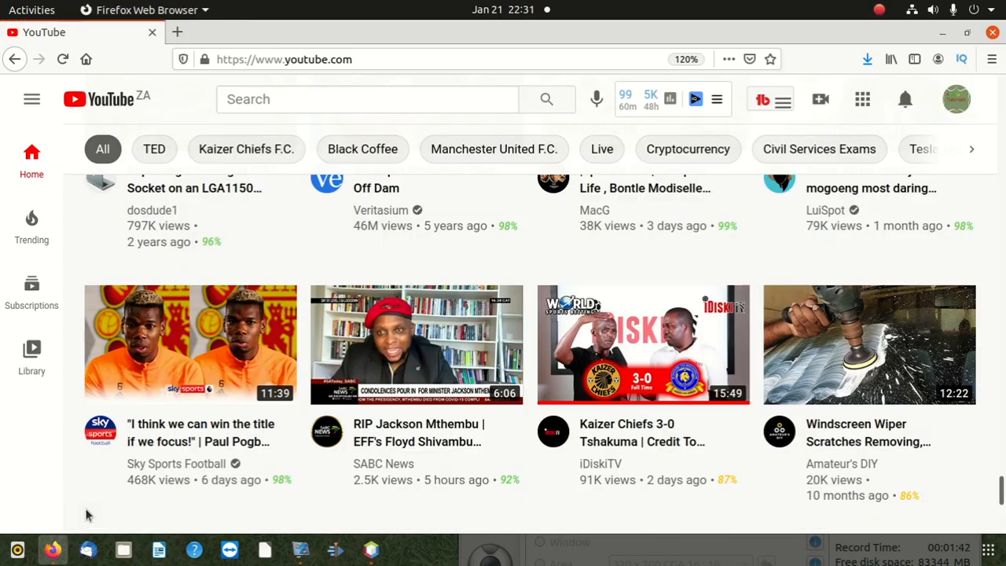
Step: In a new tab on google.com, search the 'microphone reducer' suggestion
{"action": "left_click", "coordinate": [177, 32]}
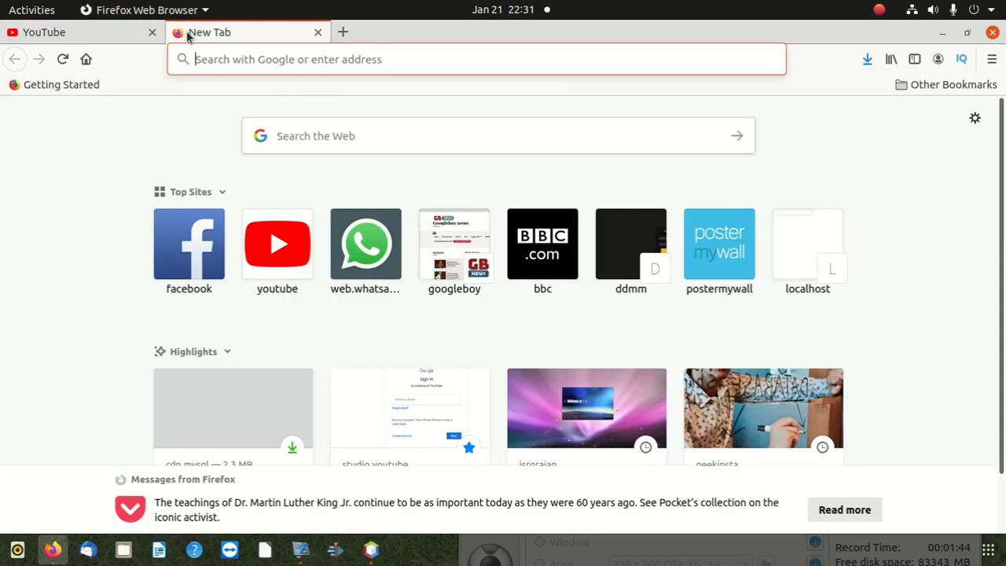
{"action": "type", "text": "google.com/"}
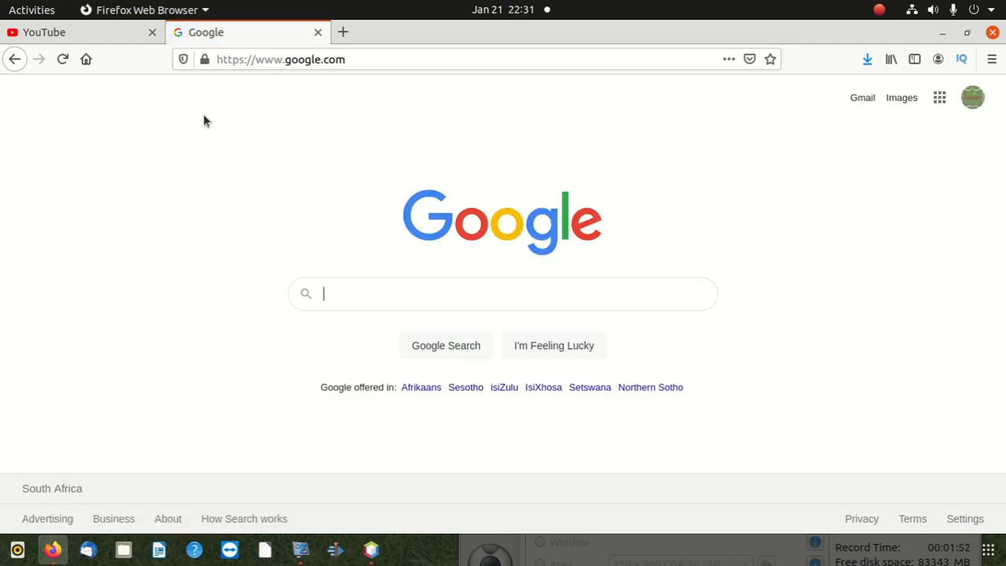
{"action": "type", "text": "micro"}
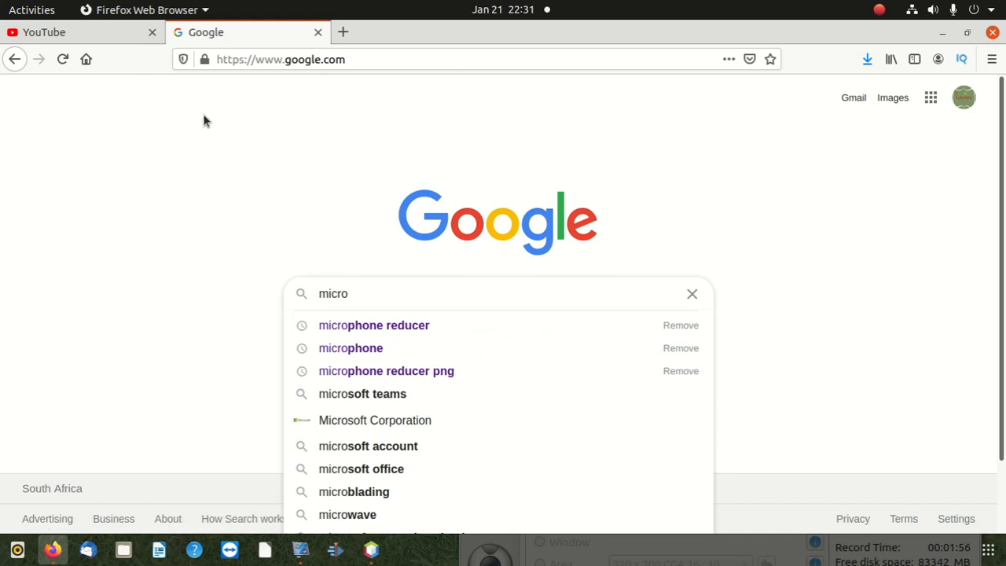
{"action": "mouse_move", "coordinate": [452, 348]}
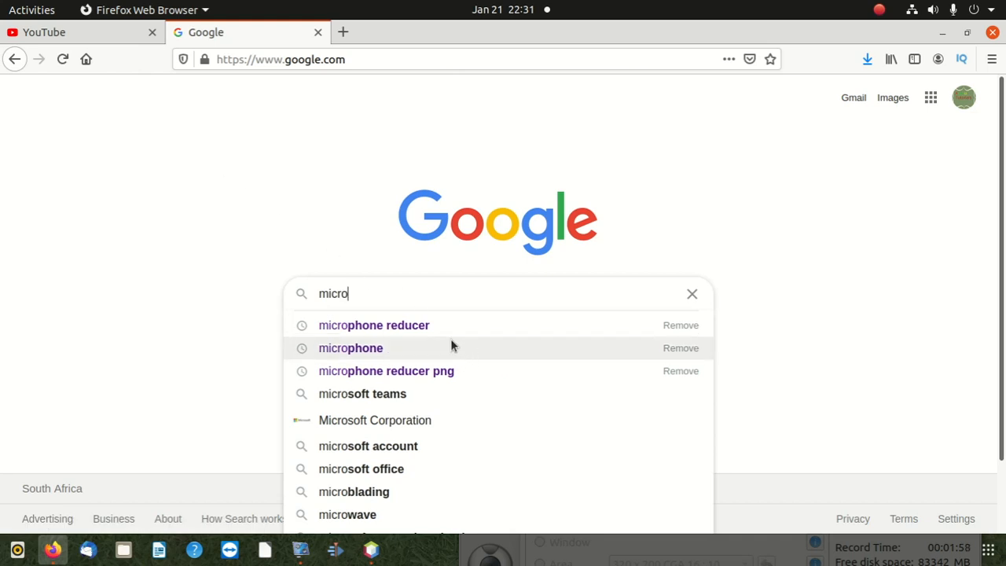
{"action": "left_click", "coordinate": [374, 324]}
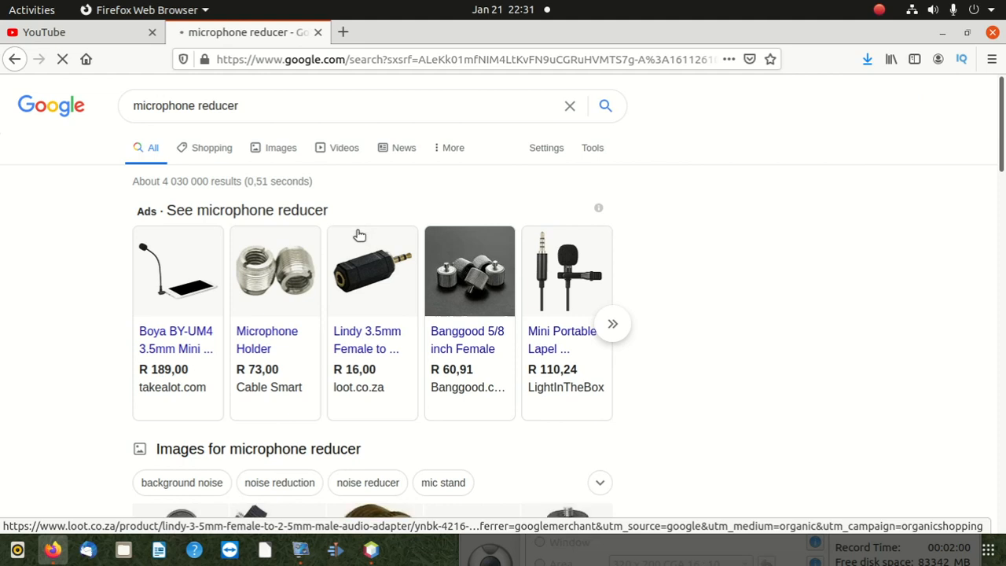
{"action": "mouse_move", "coordinate": [364, 252]}
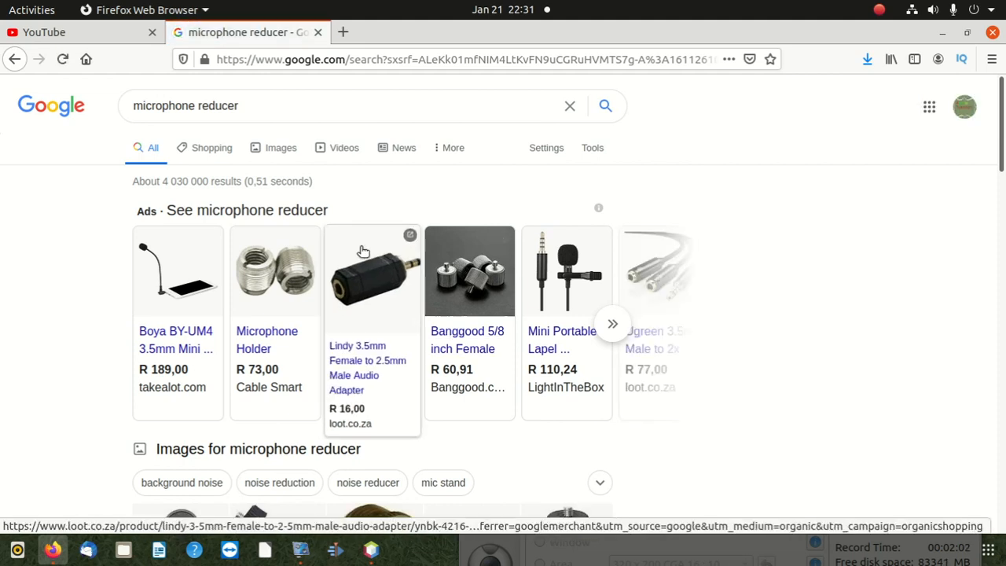
Step: Refine the search to 'microphone reducer stereo' using the suggestion
{"action": "scroll", "scroll_direction": "down", "scroll_amount": 3}
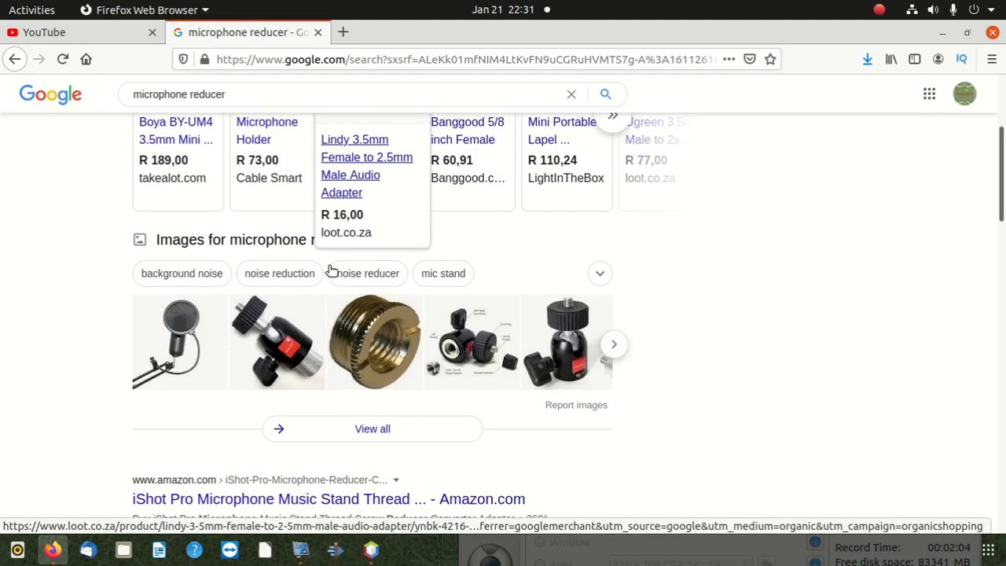
{"action": "scroll", "scroll_direction": "up", "scroll_amount": 3}
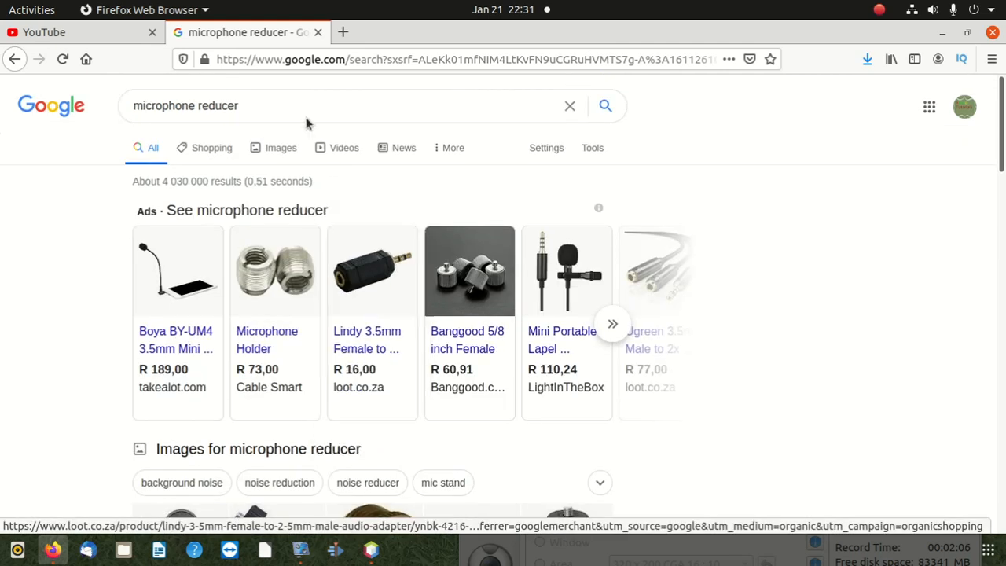
{"action": "left_click", "coordinate": [330, 106]}
{"action": "type", "text": " se"}
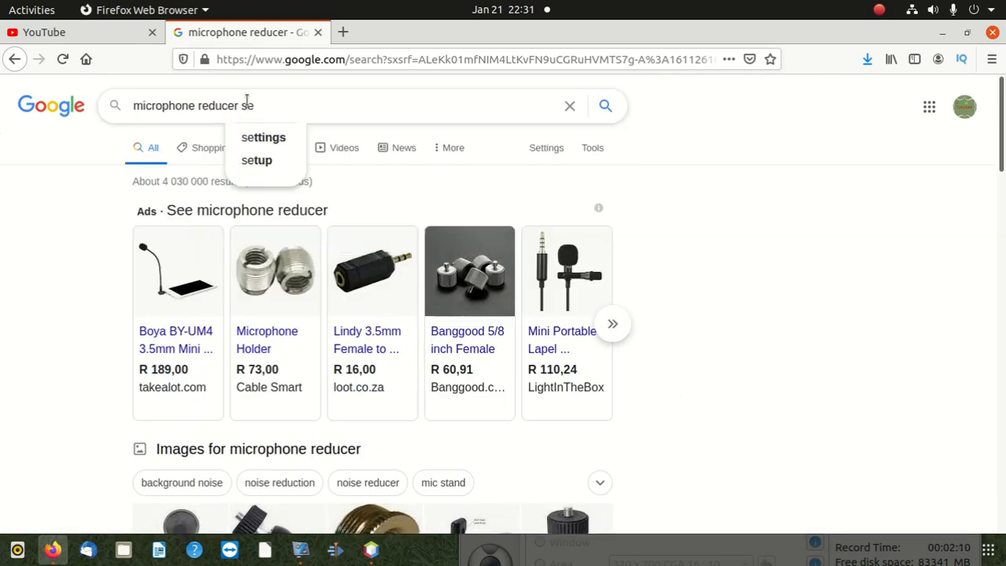
{"action": "type", "text": "t"}
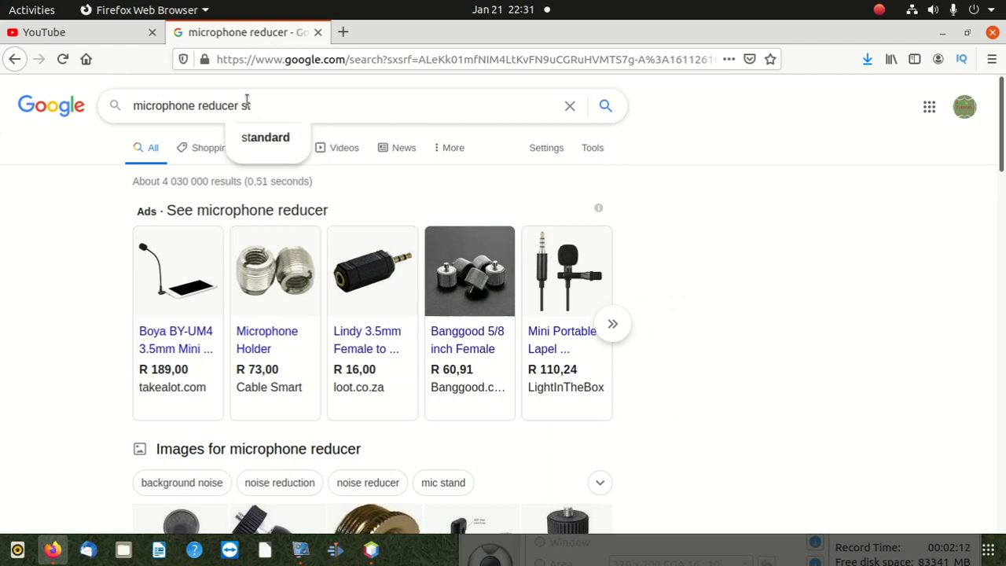
{"action": "type", "text": "ter"}
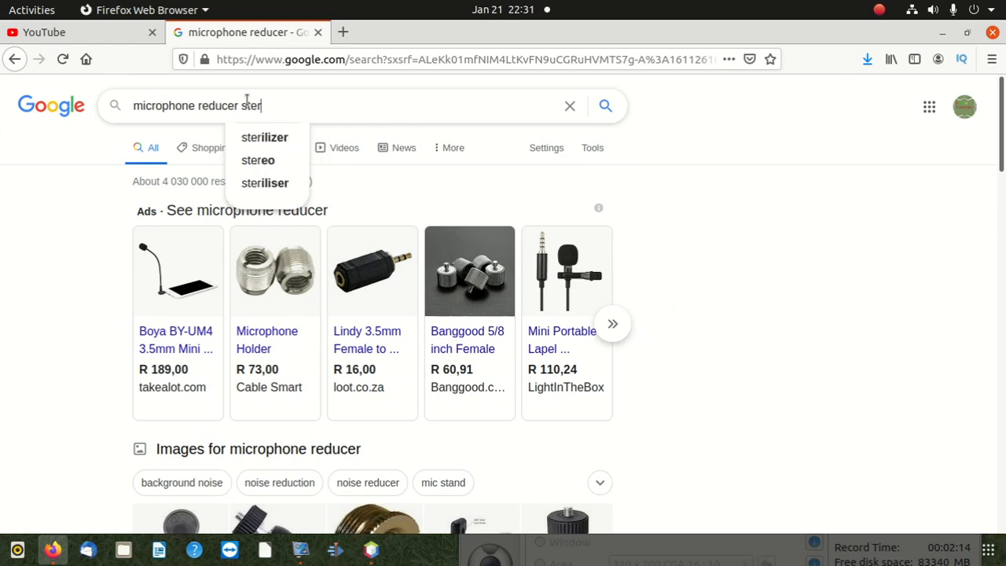
{"action": "left_click", "coordinate": [257, 160]}
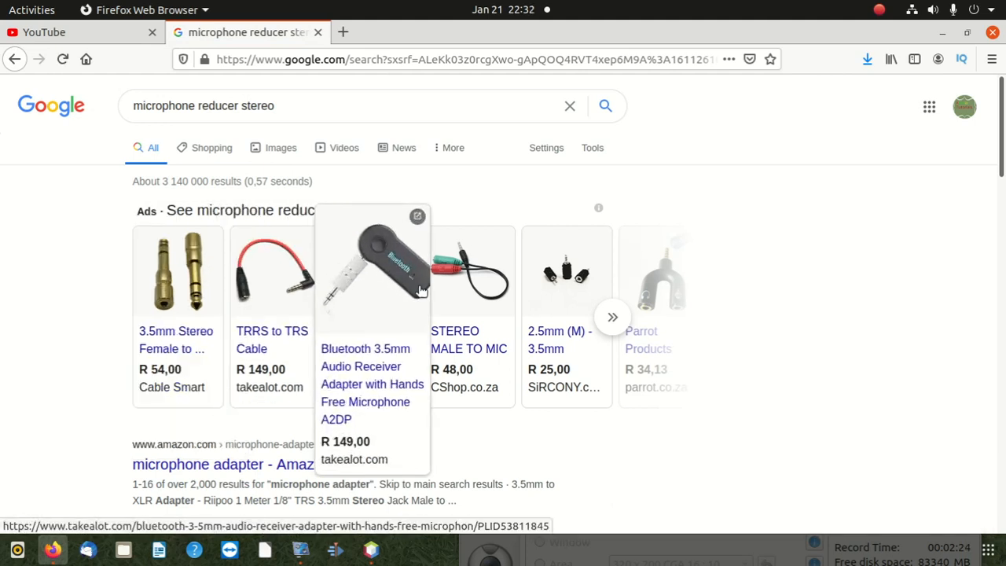
Step: Scroll the 'microphone reducer stereo' results to compare the stereo adapter ads
{"action": "scroll", "scroll_direction": "down", "scroll_amount": 3}
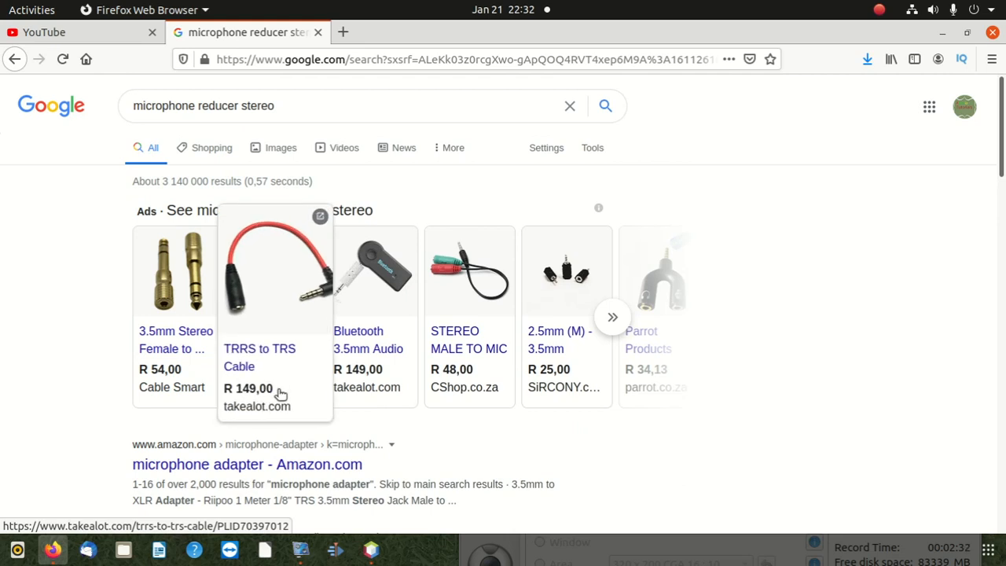
{"action": "mouse_move", "coordinate": [298, 382]}
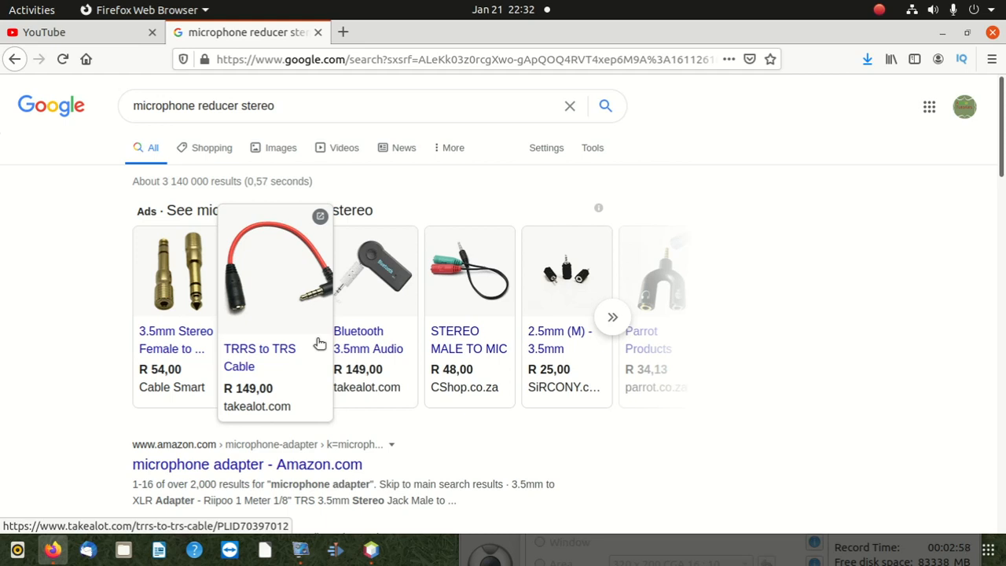
{"action": "mouse_move", "coordinate": [193, 280]}
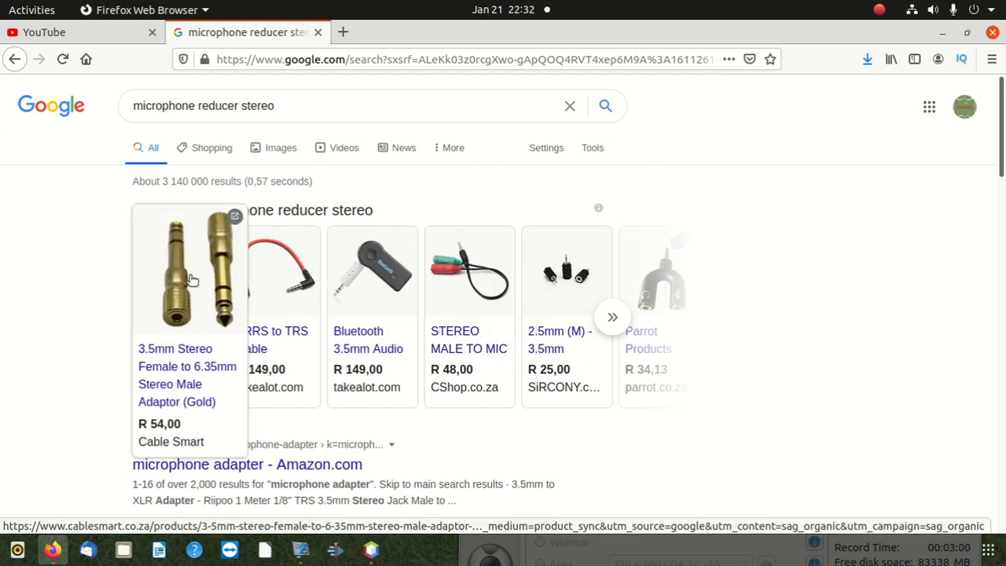
{"action": "mouse_move", "coordinate": [275, 271]}
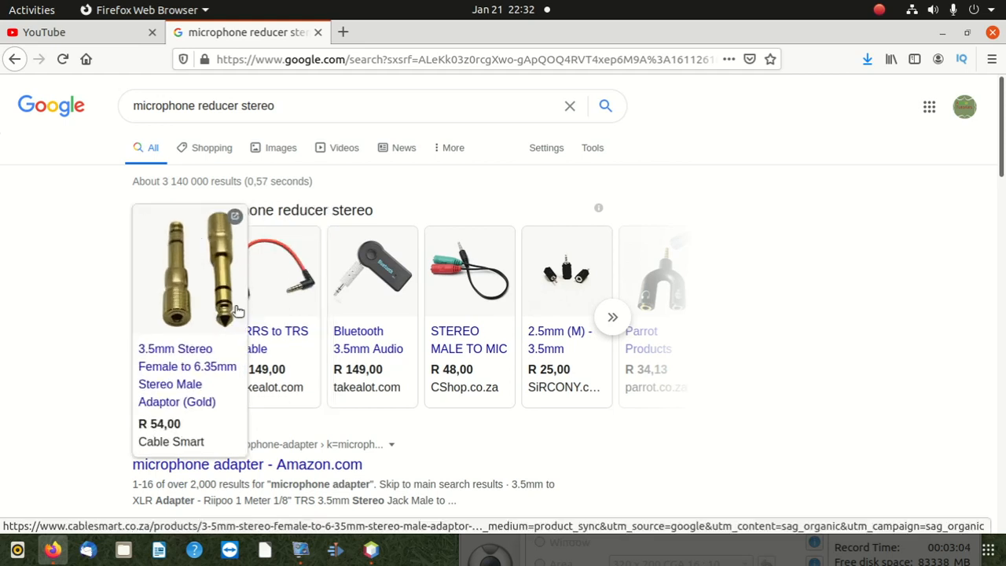
{"action": "mouse_move", "coordinate": [190, 340]}
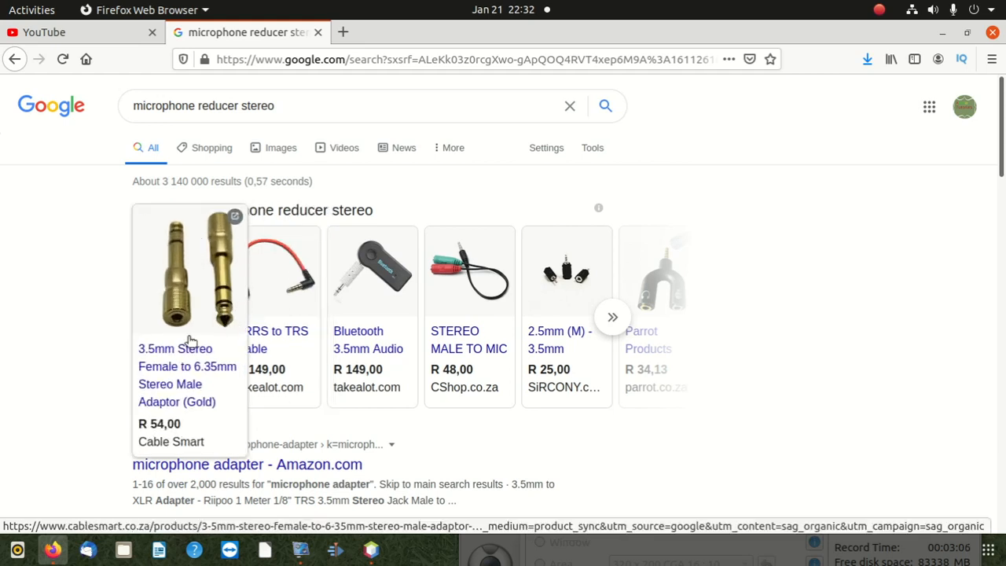
{"action": "mouse_move", "coordinate": [177, 311]}
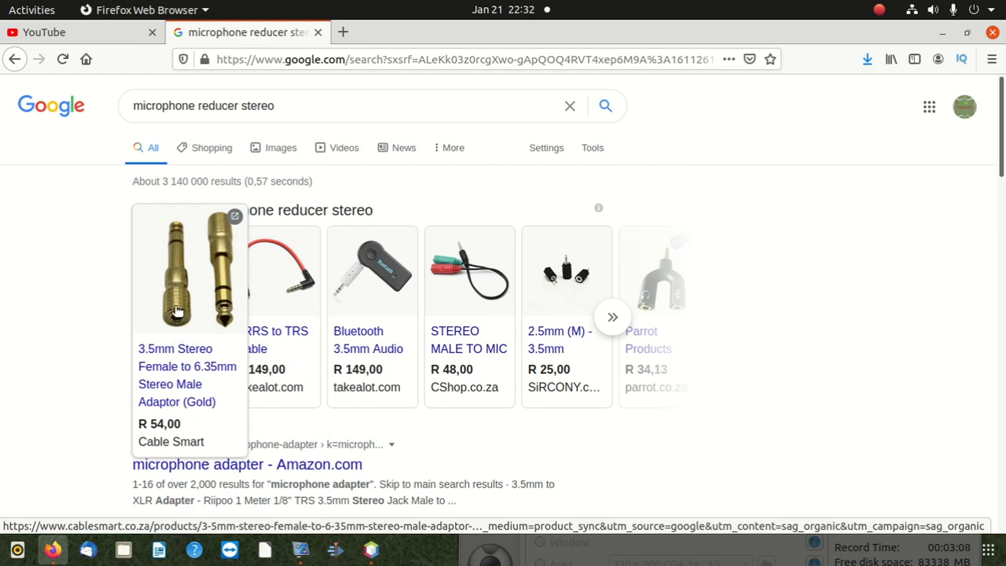
{"action": "mouse_move", "coordinate": [179, 239]}
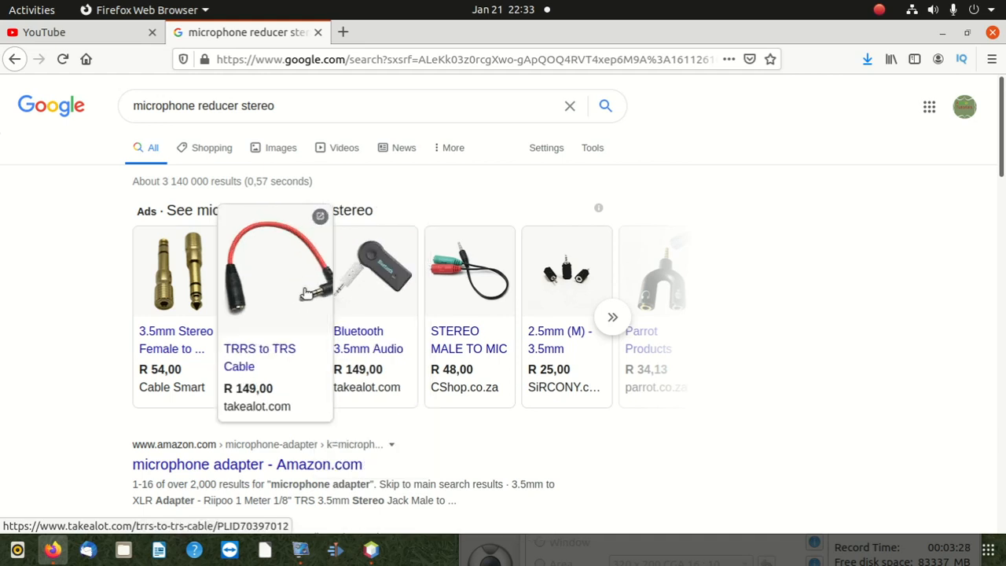
{"action": "mouse_move", "coordinate": [305, 297]}
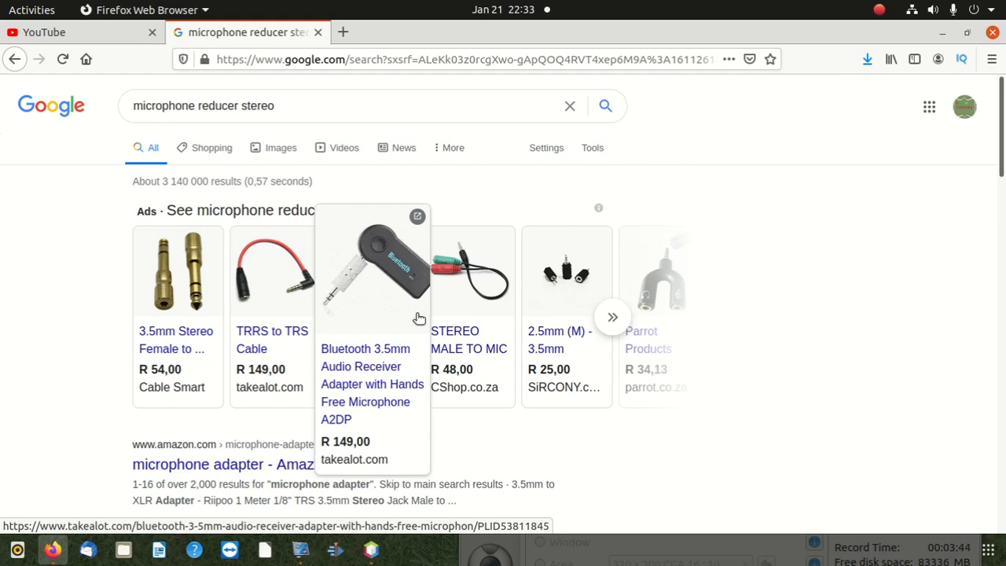
{"action": "mouse_move", "coordinate": [794, 340]}
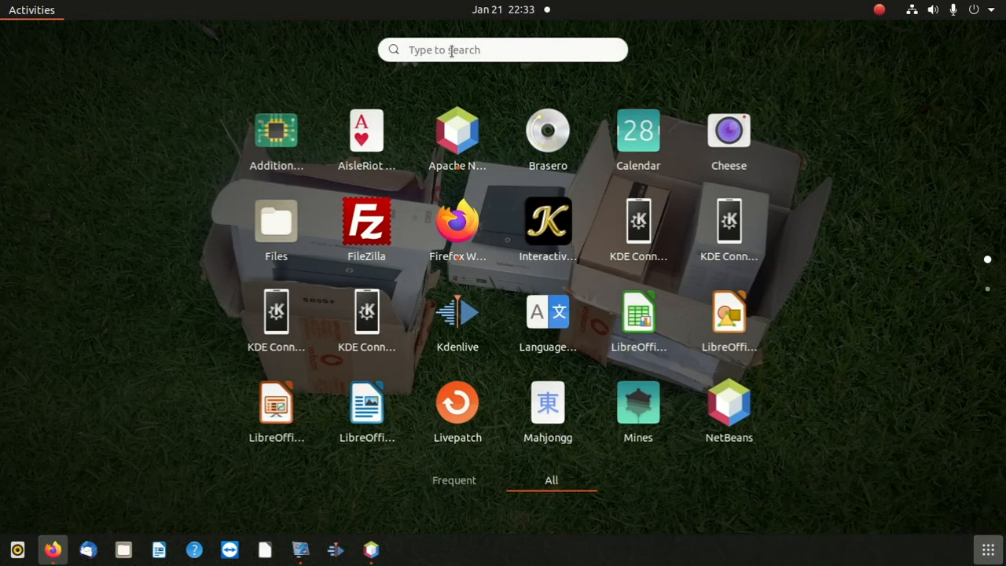
Step: Search 's' in Activities to launch Settings and scroll the sidebar to Sound
{"action": "type", "text": "s"}
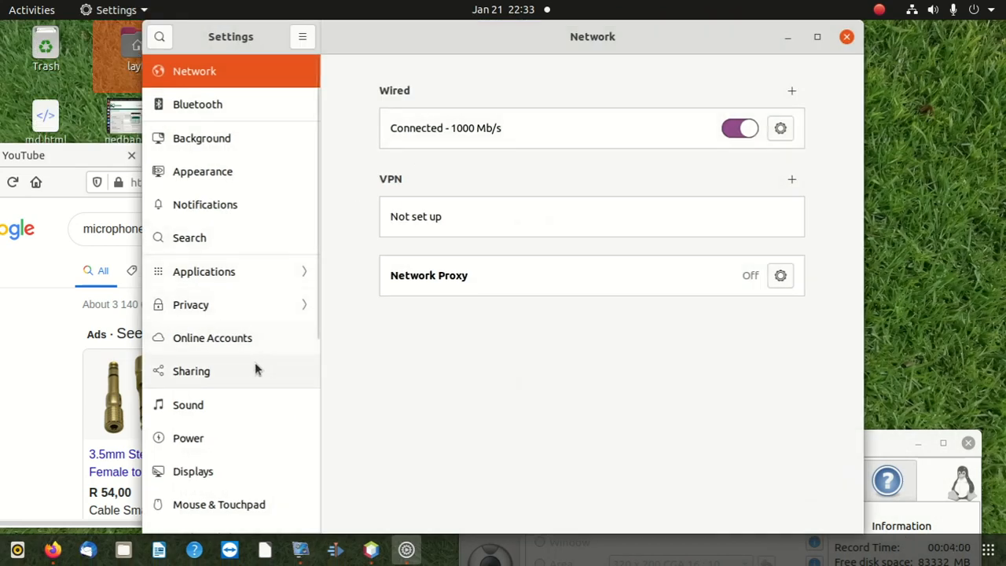
{"action": "scroll", "scroll_direction": "down", "scroll_amount": 3}
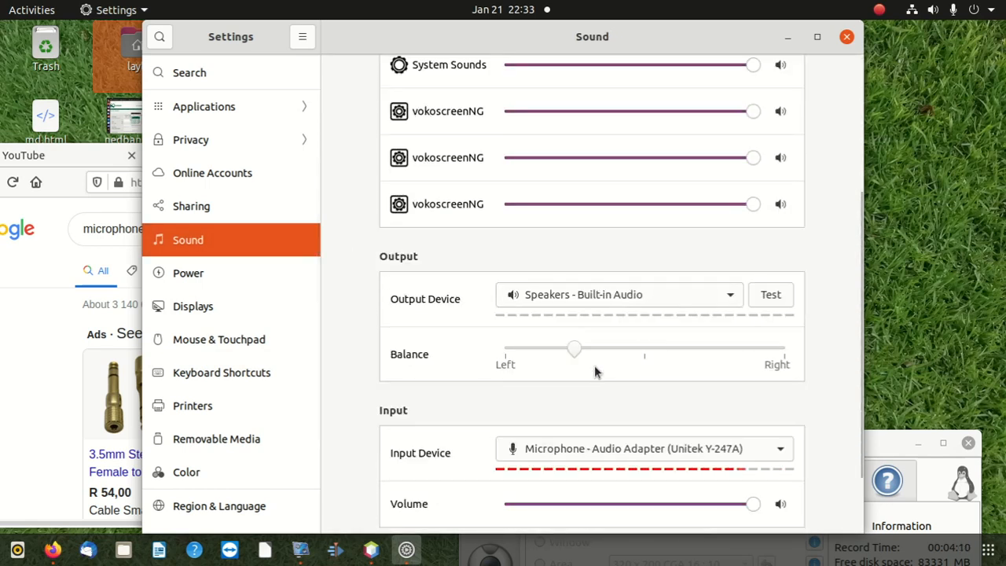
Step: Drag the built-in speakers' balance slider fully to the left
{"action": "left_click_drag", "start_coordinate": [574, 349], "coordinate": [505, 348]}
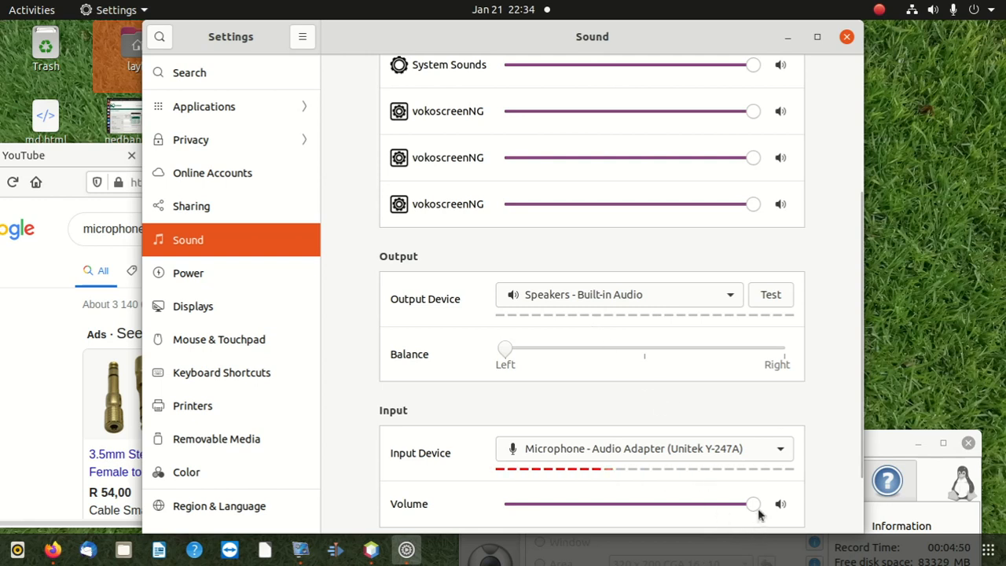
Step: Return microphone volume to maximum, centre the speaker balance, and show output devices
{"action": "left_click_drag", "start_coordinate": [752, 504], "coordinate": [602, 504]}
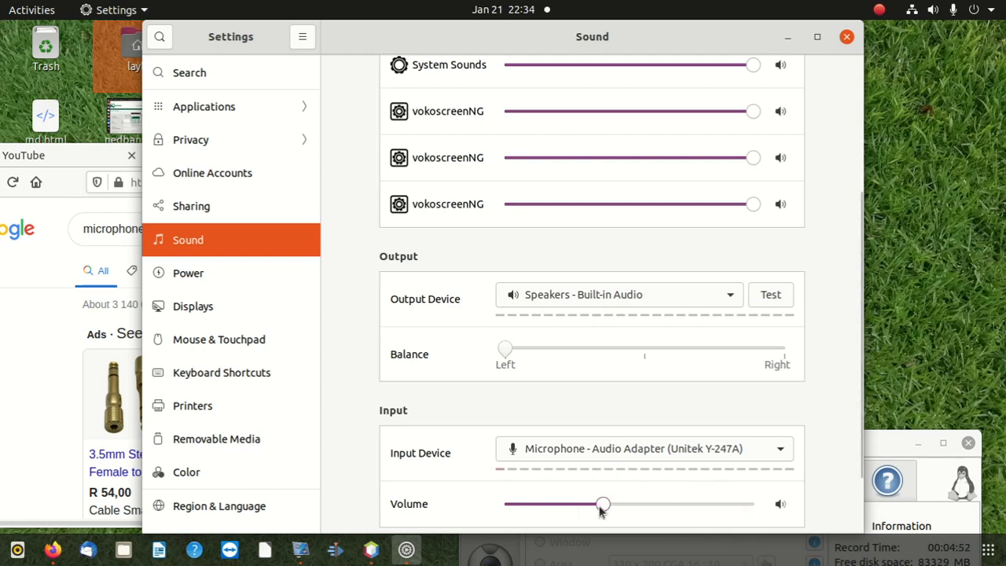
{"action": "left_click_drag", "start_coordinate": [601, 504], "coordinate": [700, 504]}
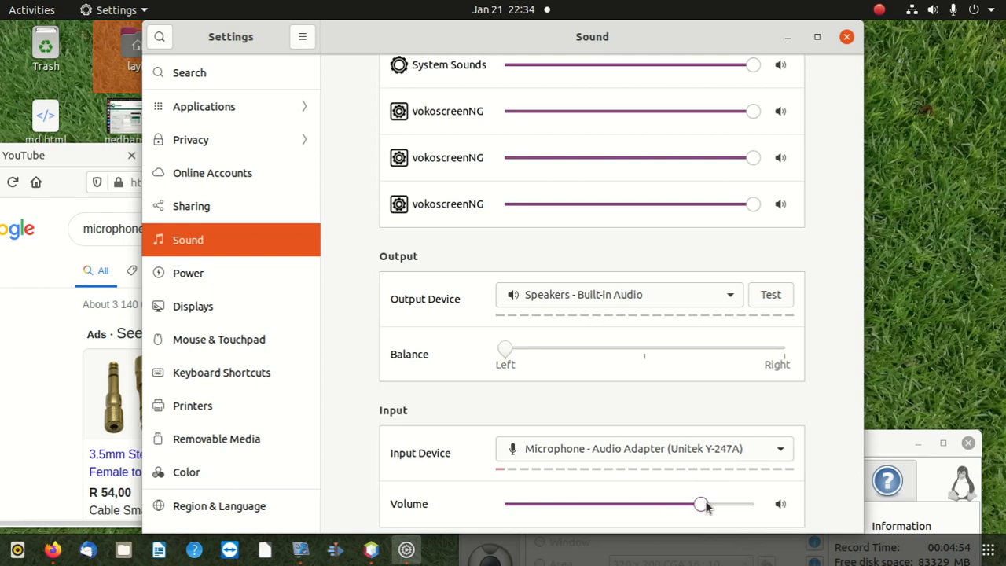
{"action": "left_click_drag", "start_coordinate": [699, 504], "coordinate": [752, 503]}
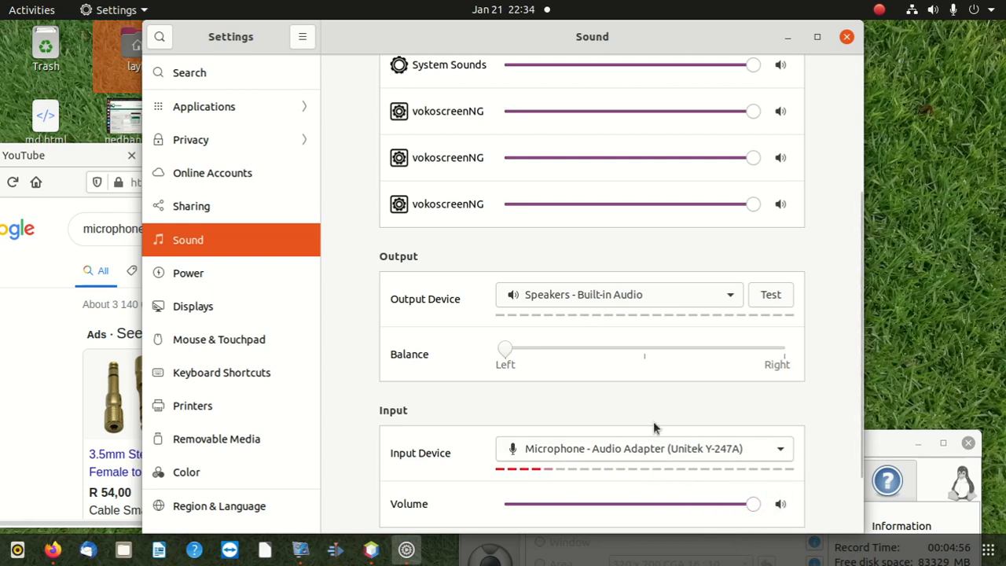
{"action": "mouse_move", "coordinate": [504, 339]}
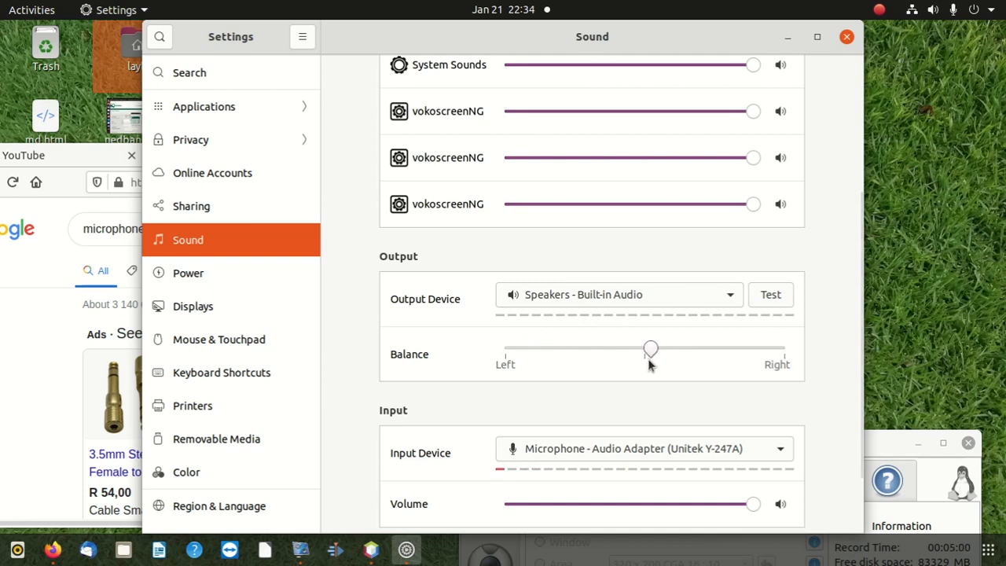
{"action": "left_click_drag", "start_coordinate": [650, 348], "coordinate": [644, 348]}
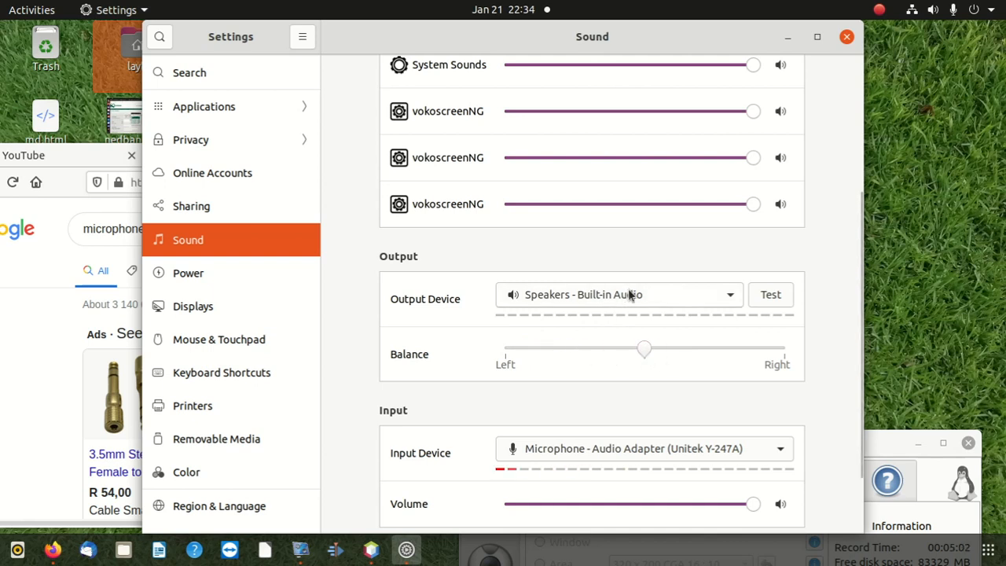
{"action": "left_click", "coordinate": [619, 294]}
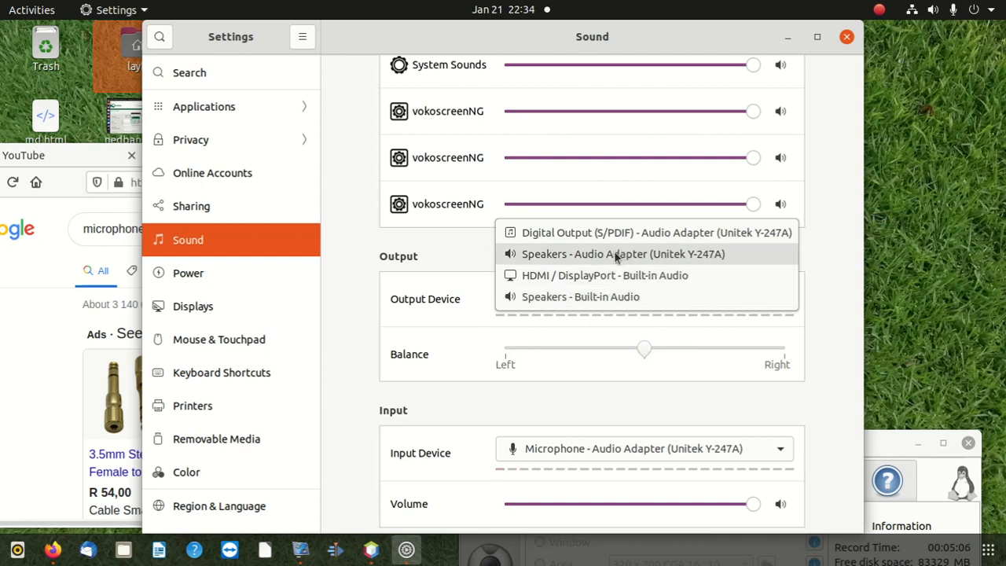
{"action": "mouse_move", "coordinate": [605, 275]}
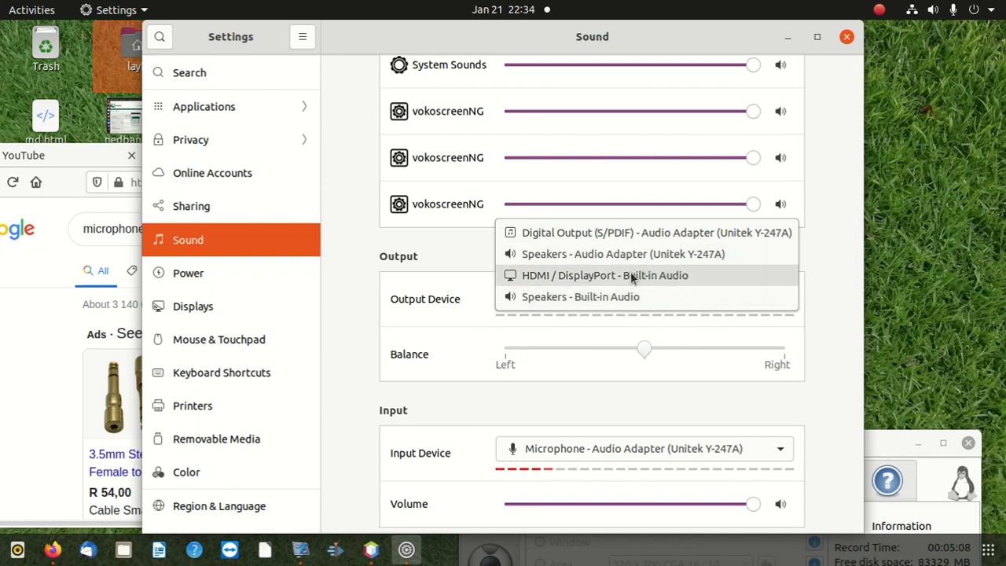
{"action": "mouse_move", "coordinate": [621, 253]}
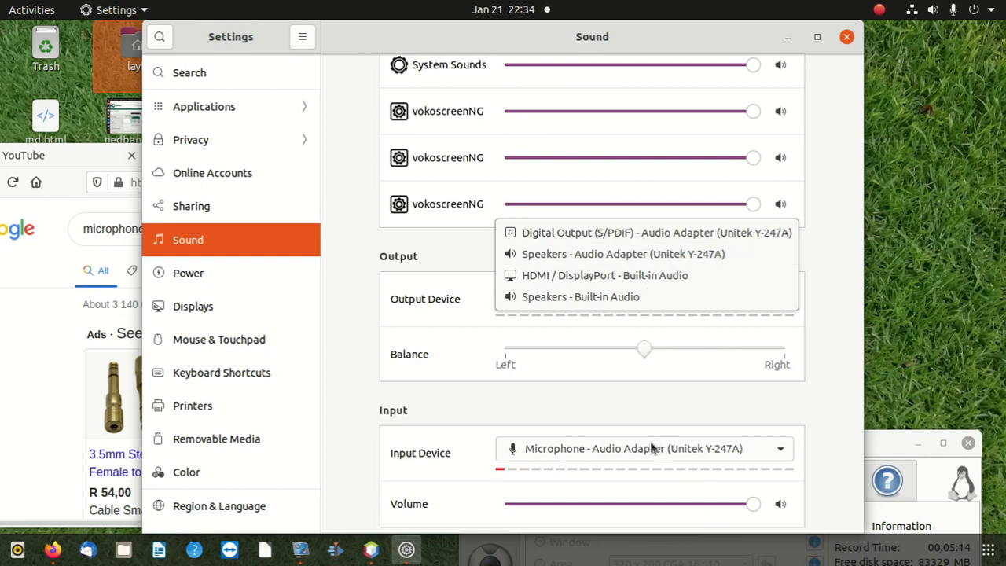
{"action": "mouse_move", "coordinate": [623, 253]}
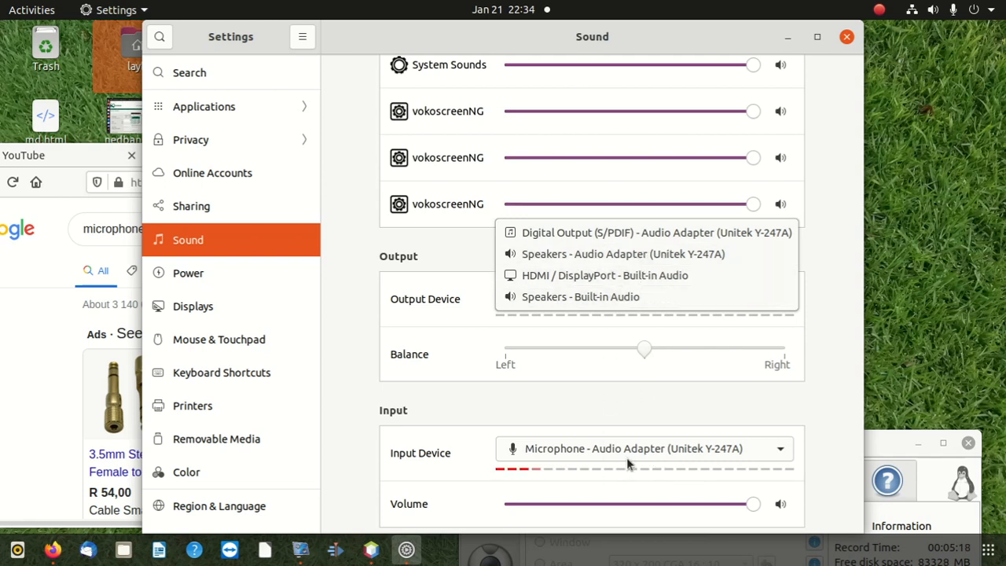
{"action": "mouse_move", "coordinate": [659, 419]}
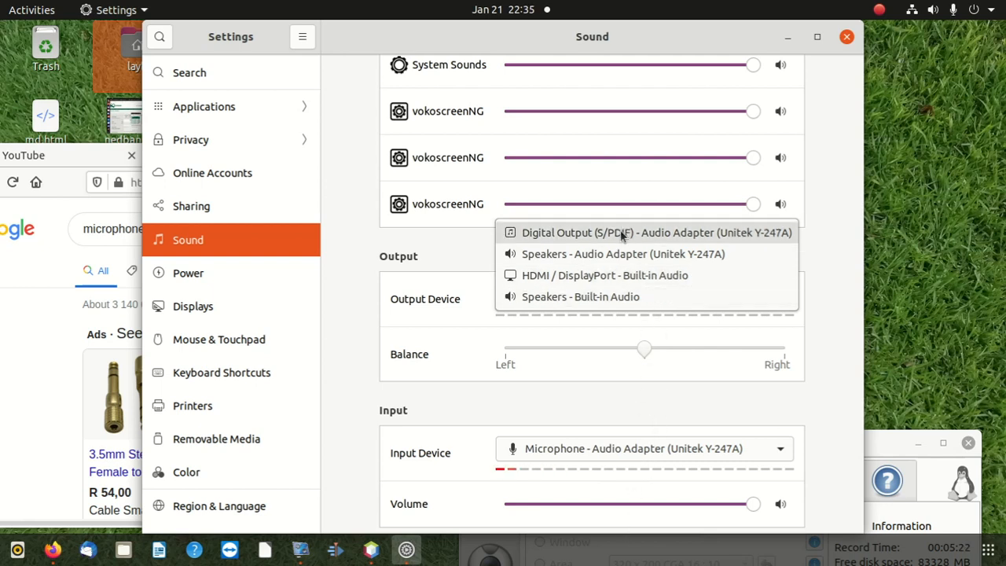
{"action": "mouse_move", "coordinate": [664, 232]}
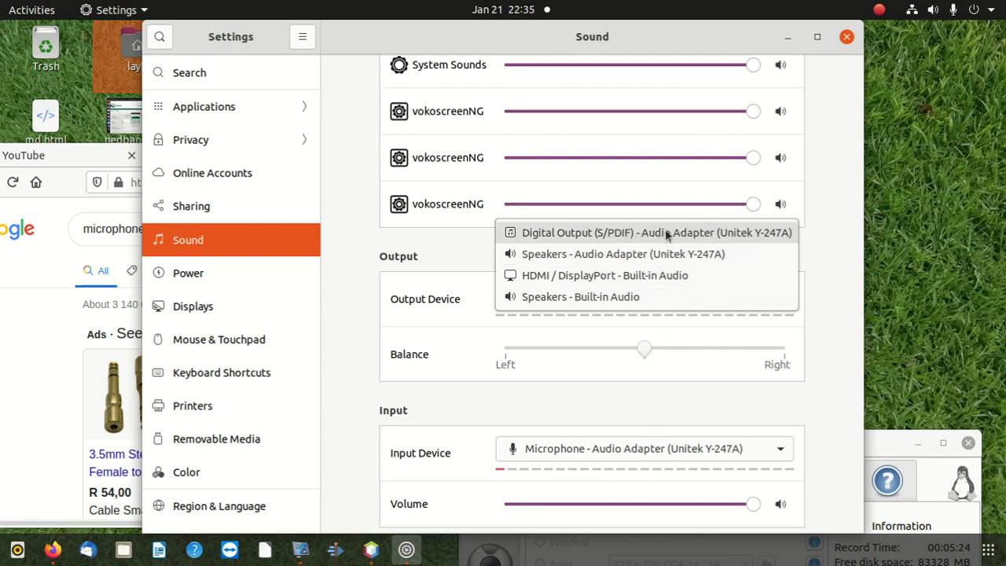
{"action": "mouse_move", "coordinate": [649, 378]}
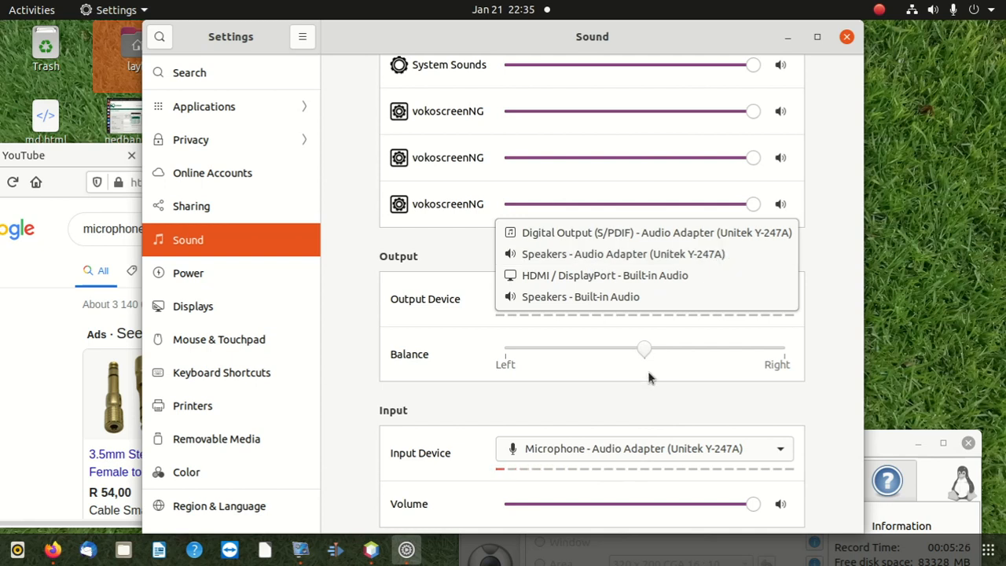
{"action": "mouse_move", "coordinate": [637, 275]}
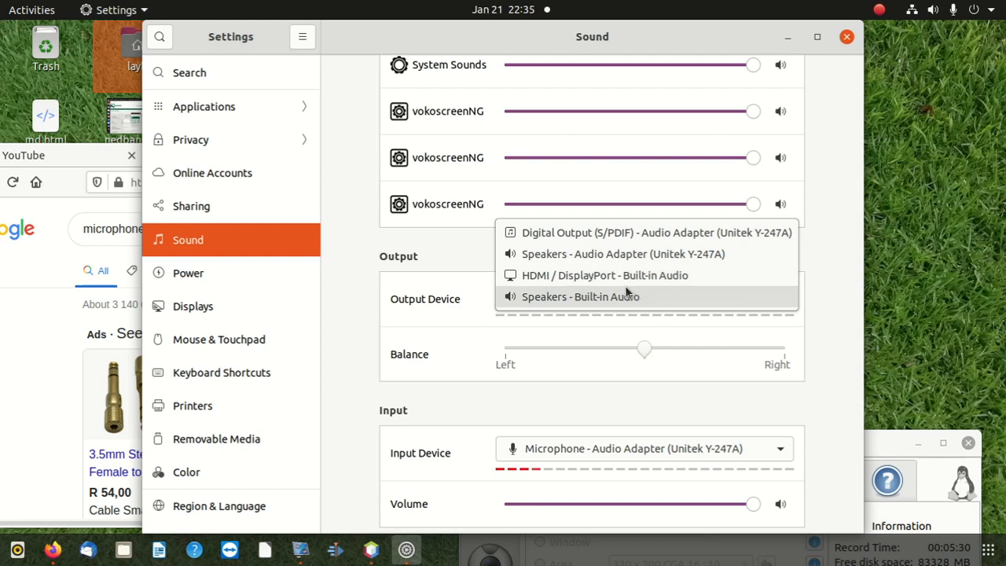
{"action": "mouse_move", "coordinate": [626, 314]}
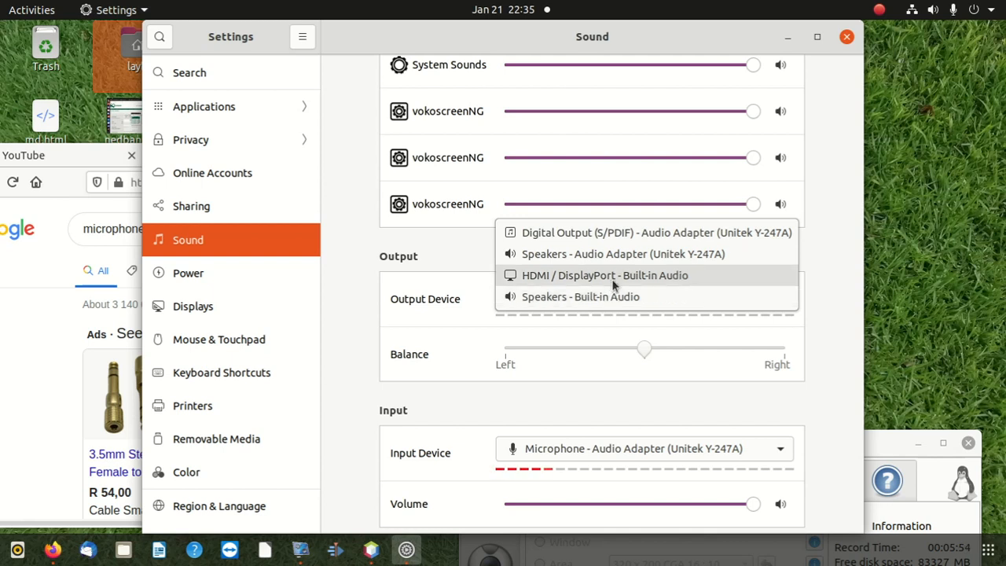
{"action": "mouse_move", "coordinate": [565, 279]}
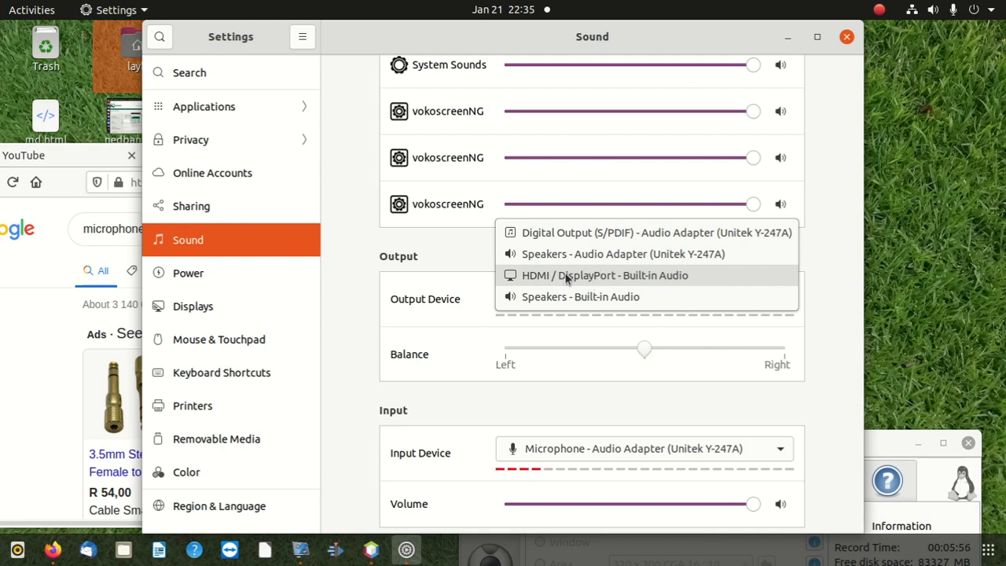
{"action": "mouse_move", "coordinate": [596, 275]}
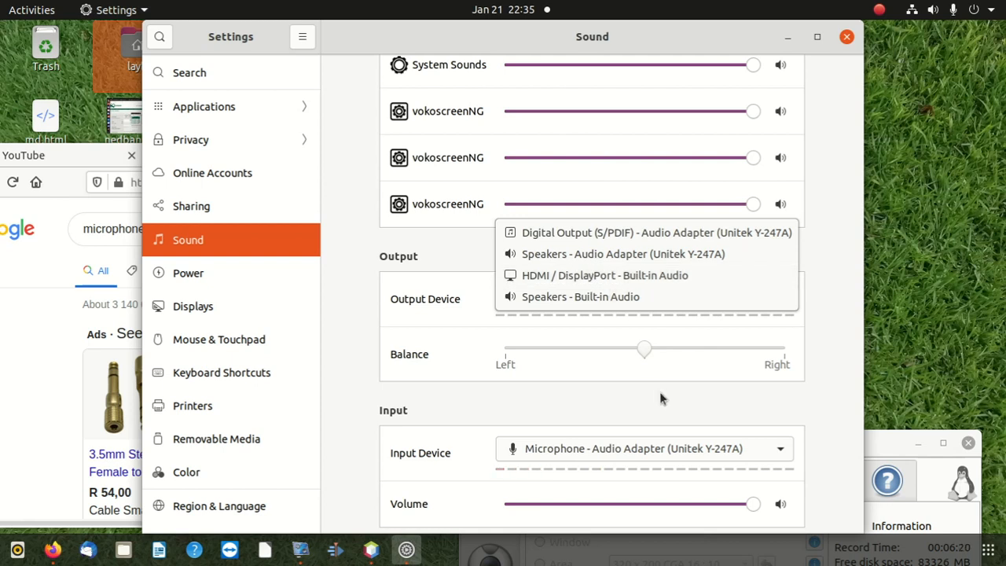
Step: Keep Speakers - Built-in Audio as output and choose Microphone - Audio Adapter (Unitek Y-247A)
{"action": "left_click", "coordinate": [581, 296]}
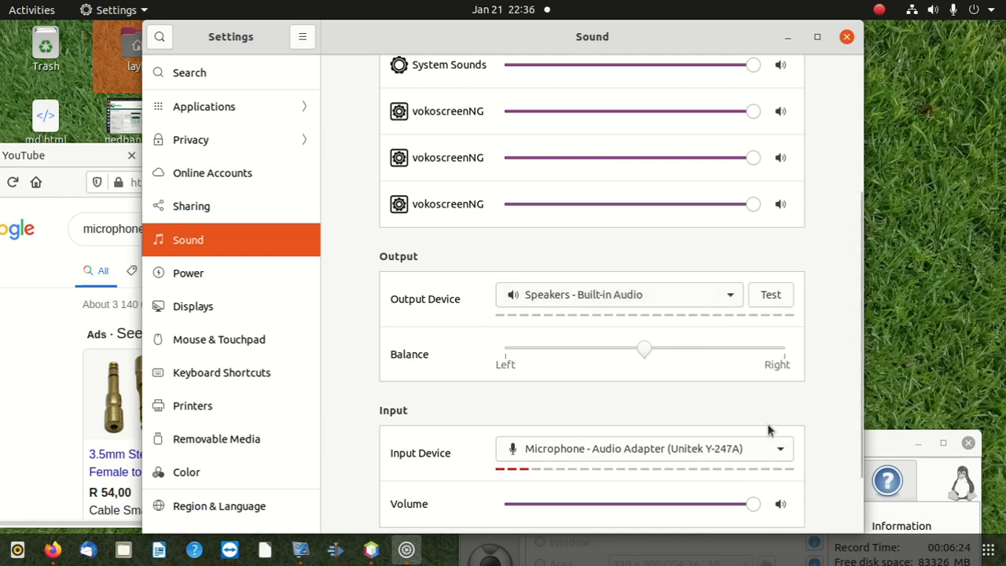
{"action": "scroll", "scroll_direction": "down", "scroll_amount": 3}
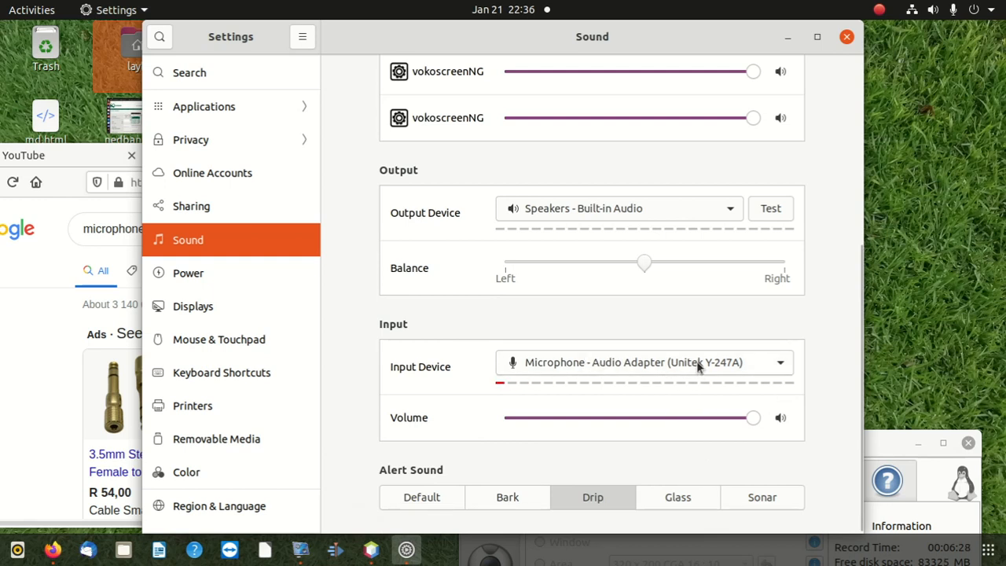
{"action": "left_click", "coordinate": [644, 362]}
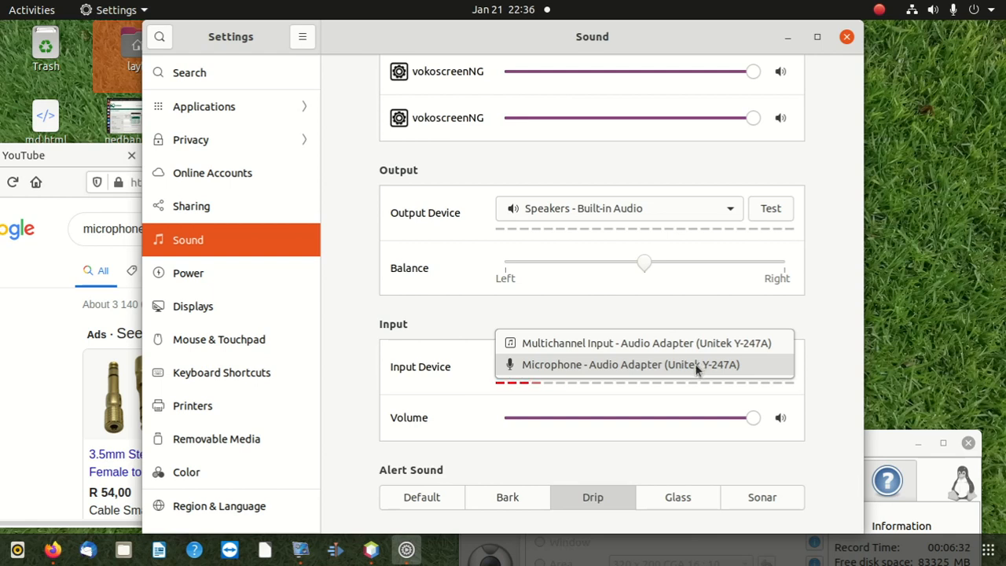
{"action": "left_click", "coordinate": [629, 364]}
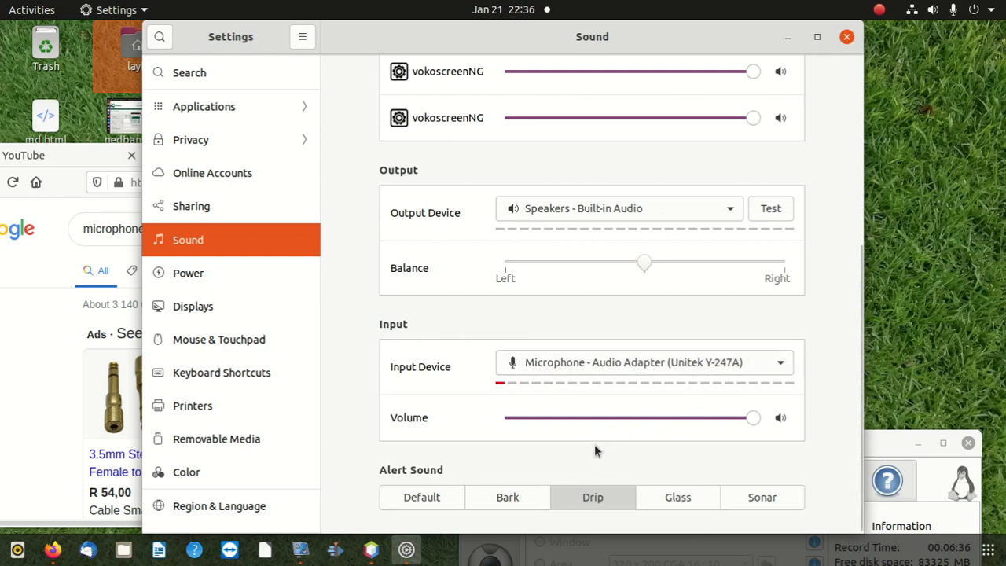
{"action": "mouse_move", "coordinate": [599, 462]}
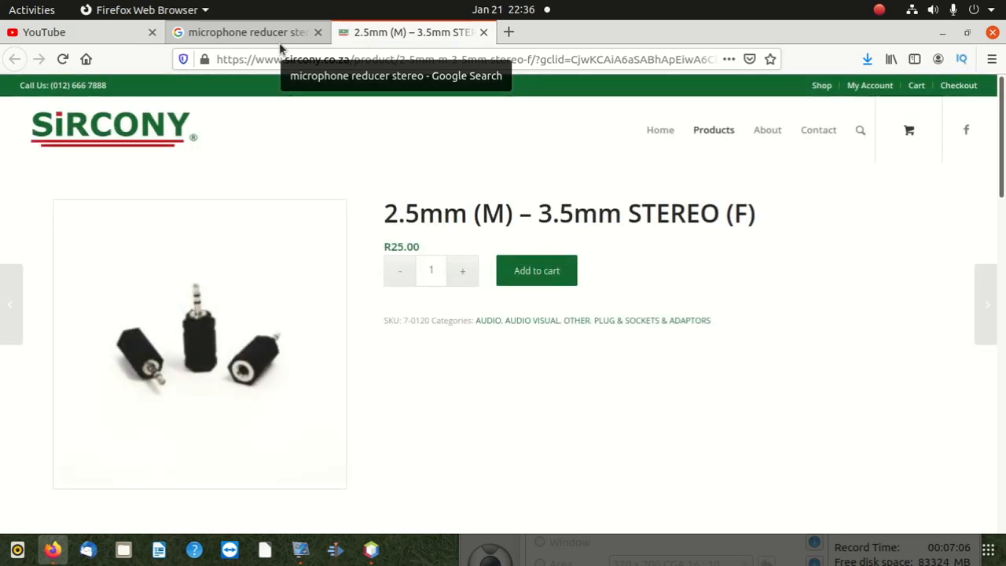
{"action": "mouse_move", "coordinate": [225, 312]}
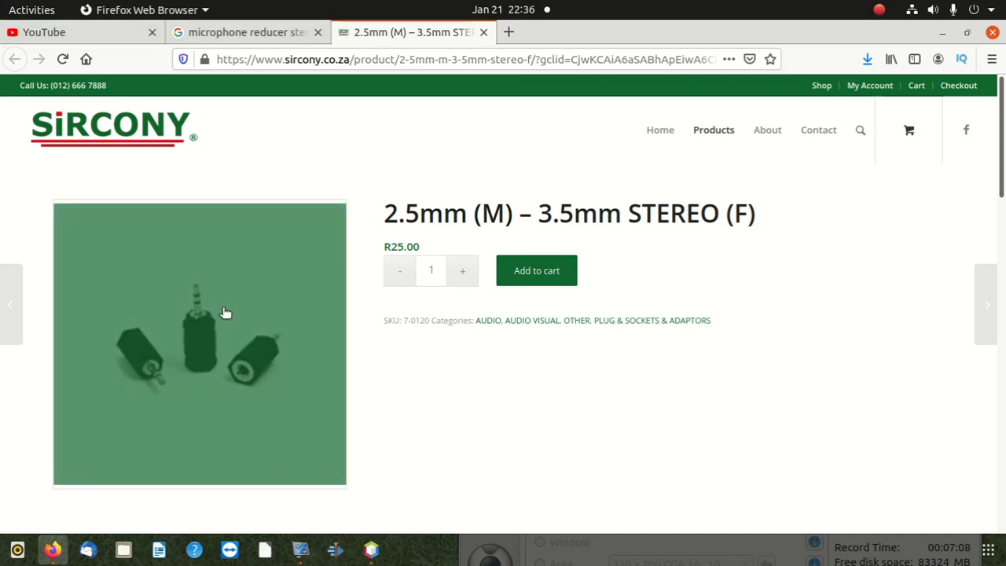
{"action": "mouse_move", "coordinate": [241, 354]}
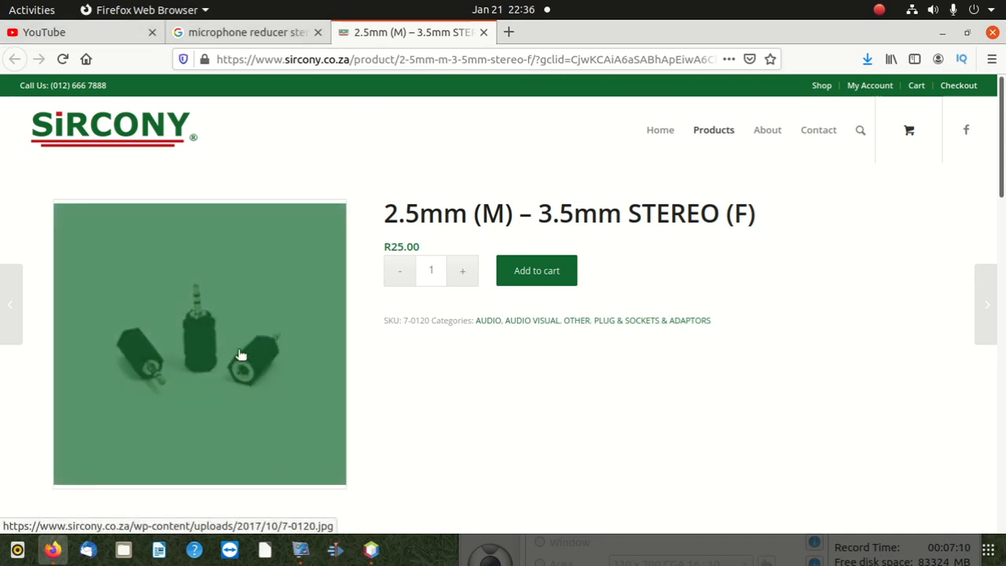
{"action": "mouse_move", "coordinate": [256, 344]}
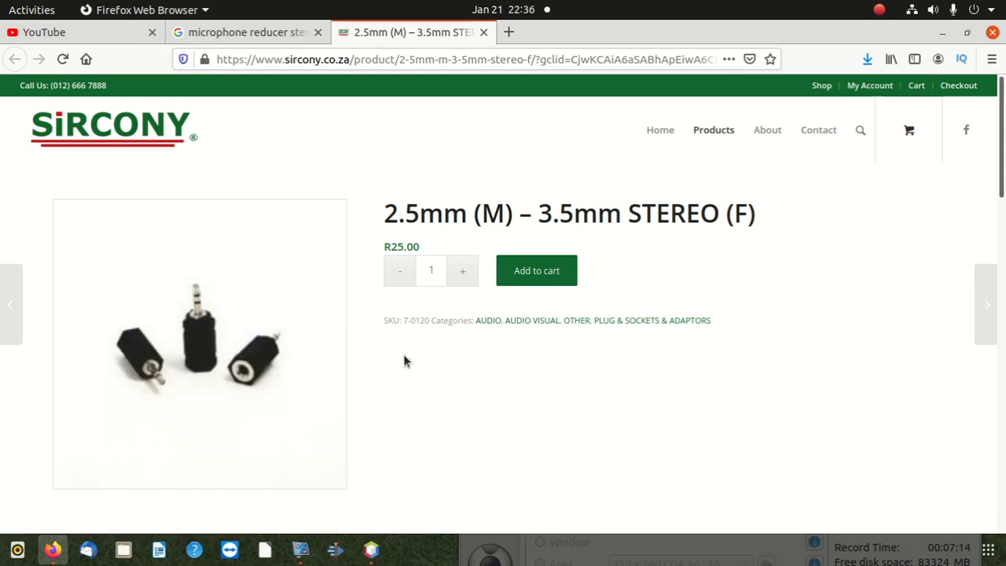
Step: Scroll the Sircony page for the 2.5mm (M) – 3.5mm STEREO (F) adapter at R25.00
{"action": "scroll", "scroll_direction": "down", "scroll_amount": 3}
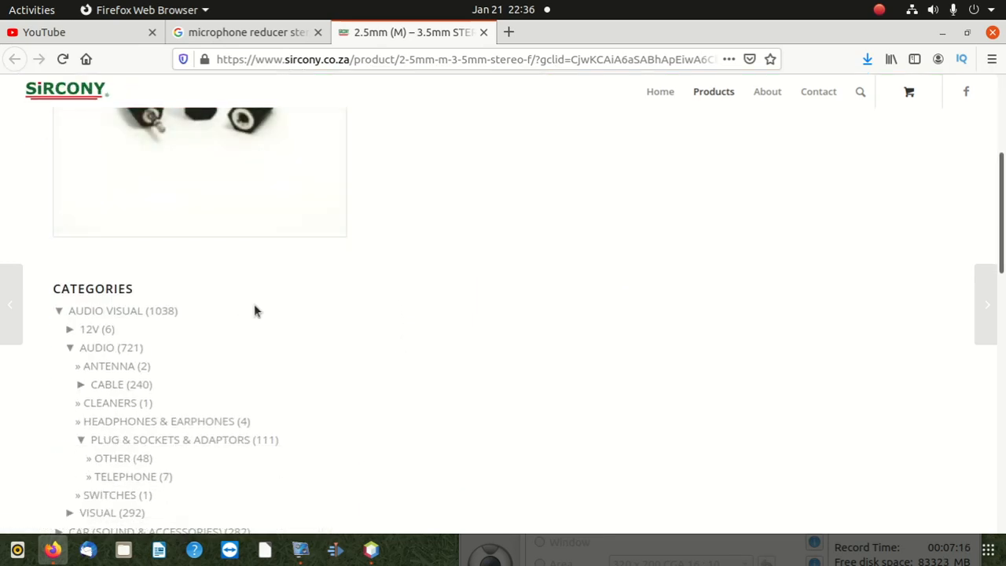
{"action": "mouse_move", "coordinate": [264, 290]}
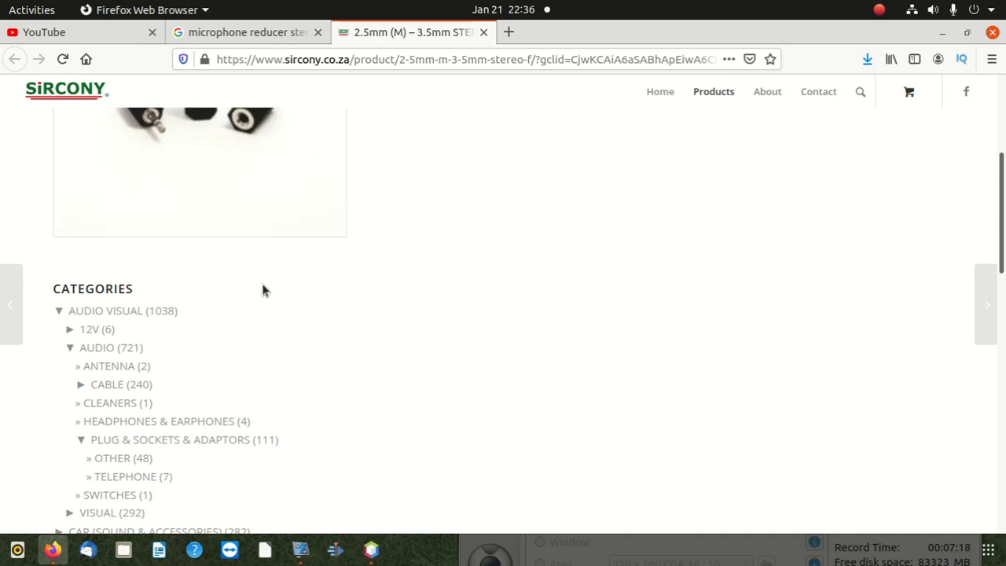
{"action": "mouse_move", "coordinate": [255, 299]}
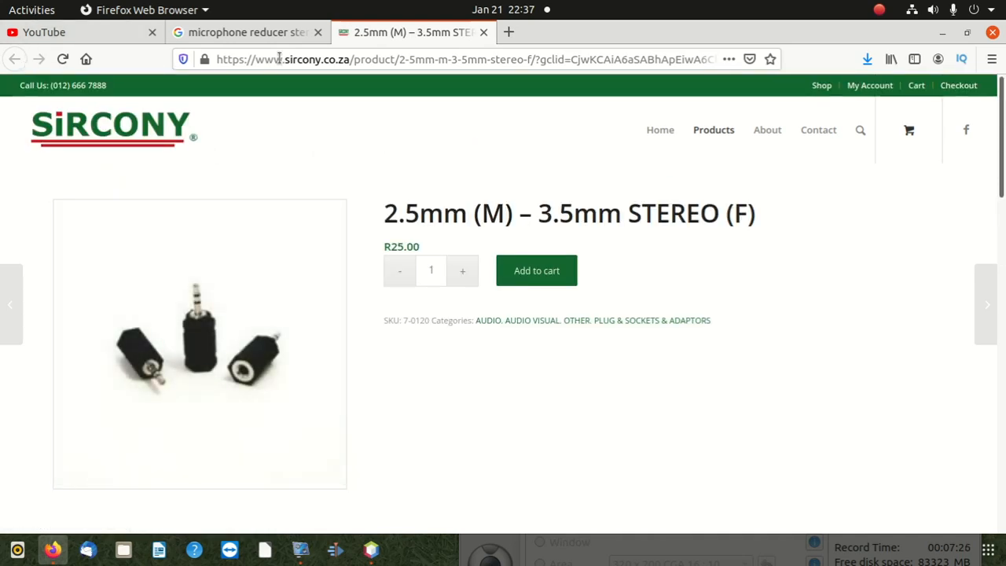
Step: Change the Google query from 'microphone reducer stereo' to 'microphone reducer types'
{"action": "left_click", "coordinate": [243, 33]}
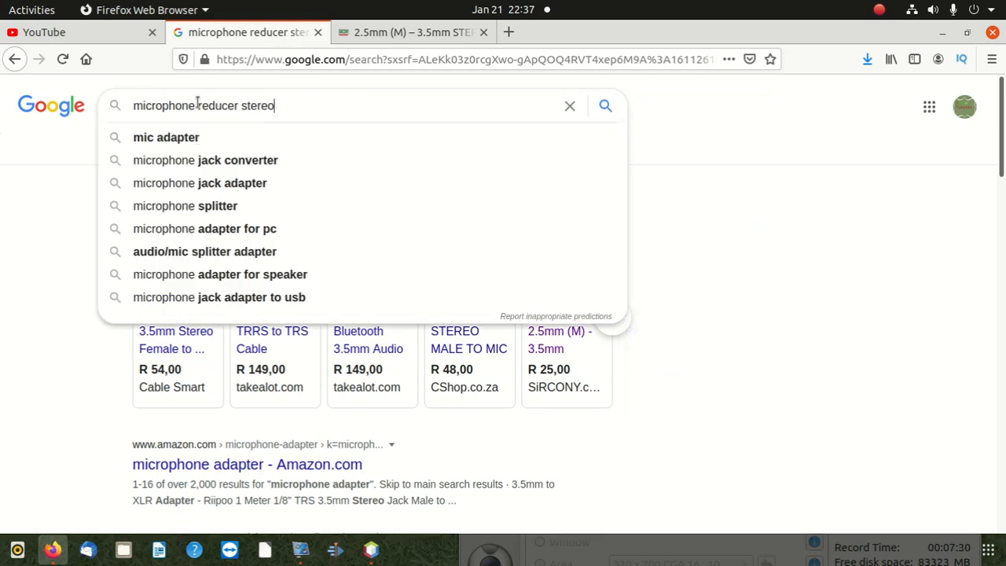
{"action": "mouse_move", "coordinate": [256, 106]}
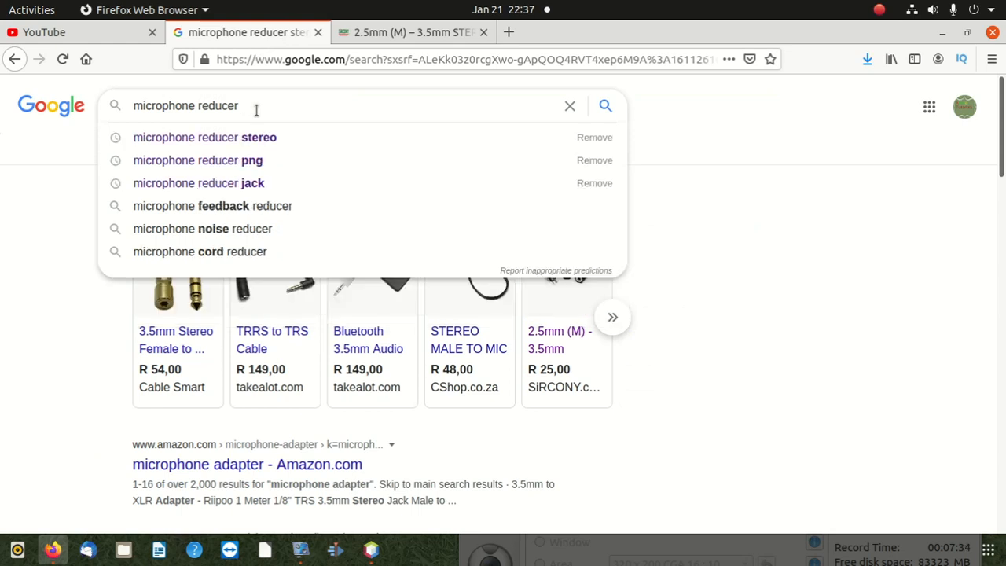
{"action": "type", "text": "types"}
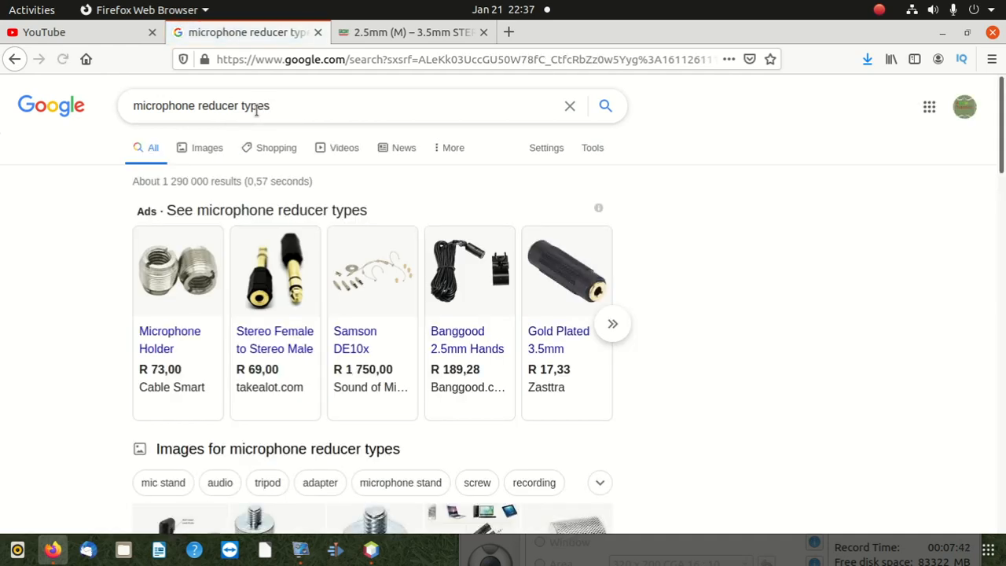
Step: Expand the People also ask answers on the four and three types of microphones
{"action": "scroll", "scroll_direction": "down", "scroll_amount": 3}
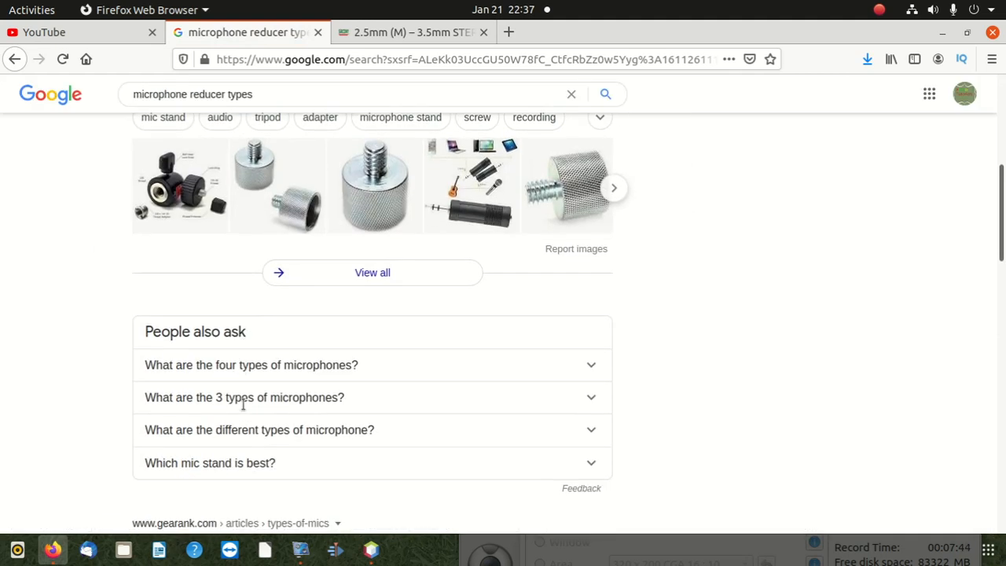
{"action": "scroll", "scroll_direction": "down", "scroll_amount": 3}
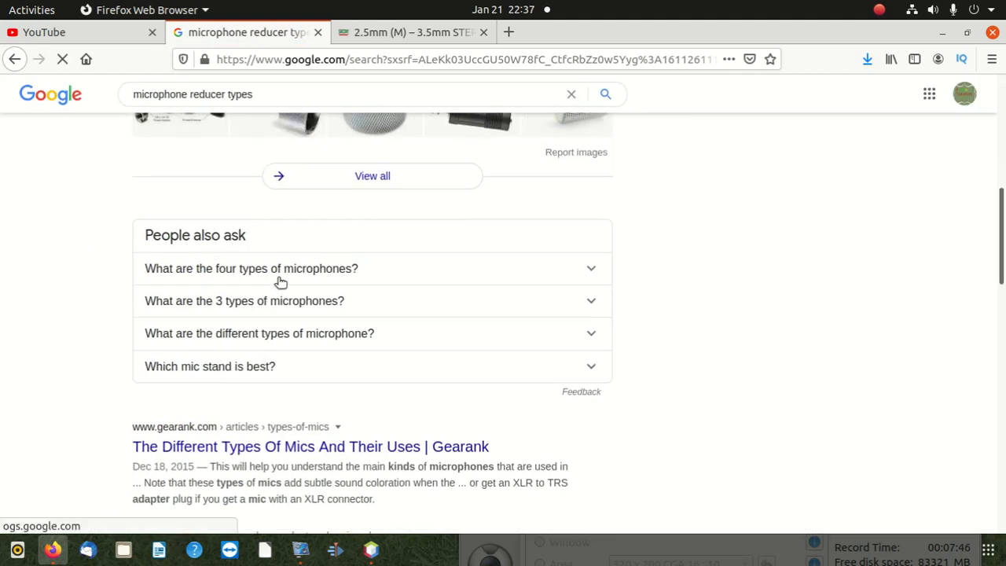
{"action": "left_click", "coordinate": [251, 268]}
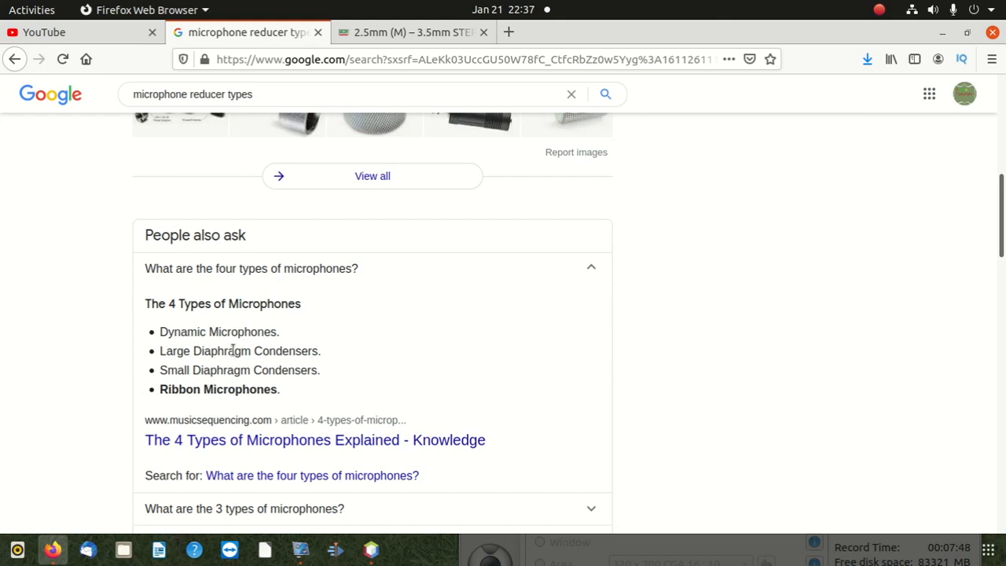
{"action": "mouse_move", "coordinate": [518, 385]}
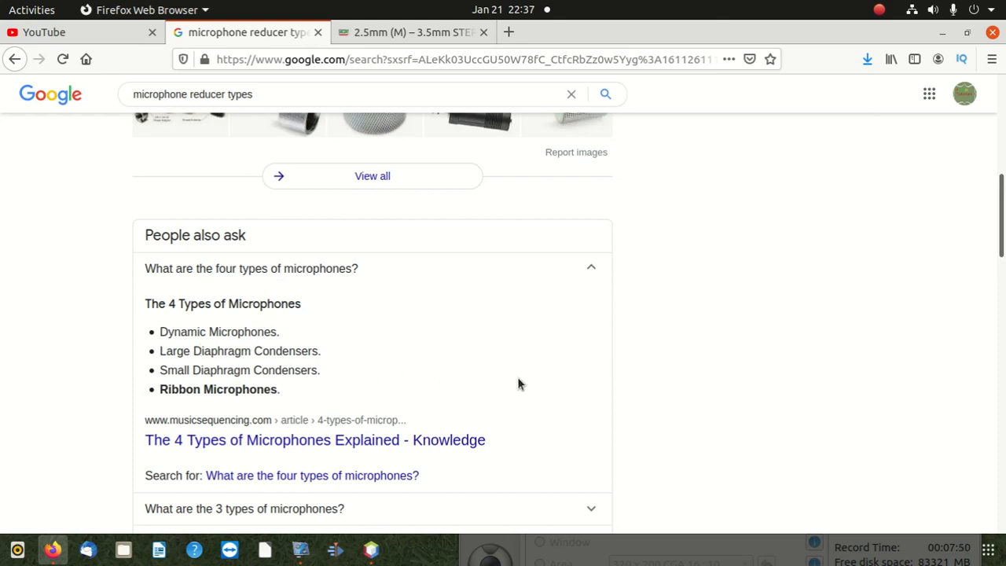
{"action": "scroll", "scroll_direction": "down", "scroll_amount": 3}
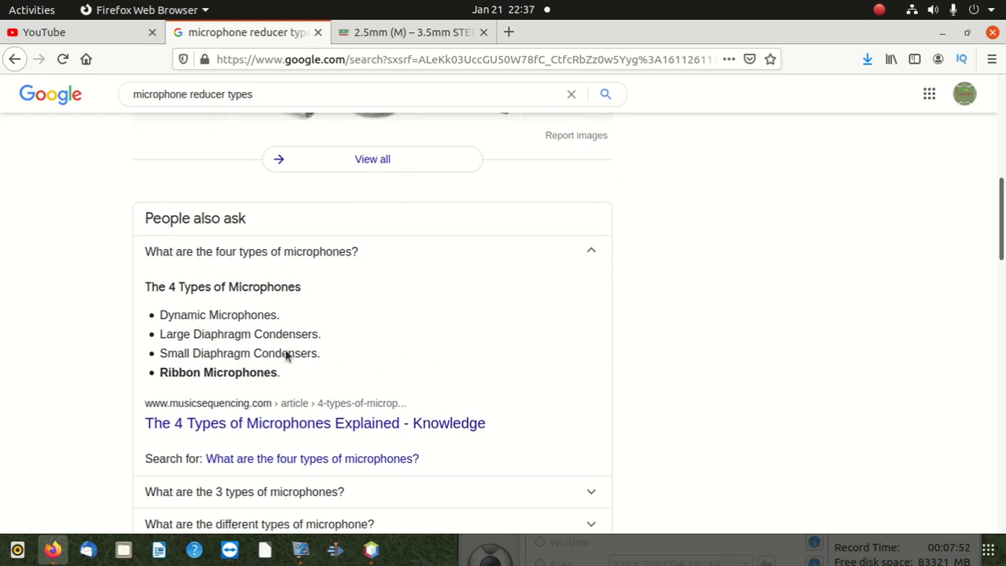
{"action": "scroll", "scroll_direction": "down", "scroll_amount": 3}
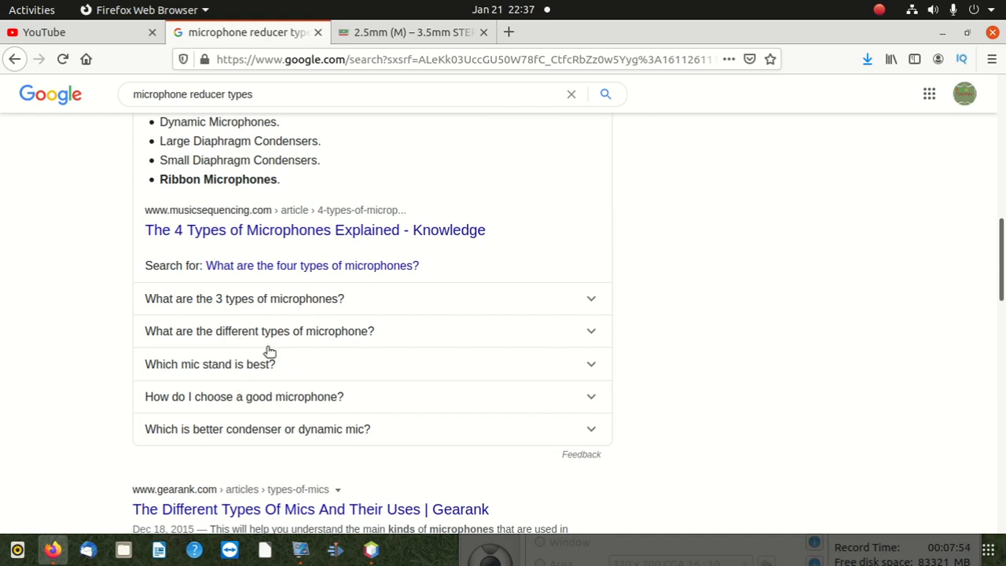
{"action": "mouse_move", "coordinate": [315, 297]}
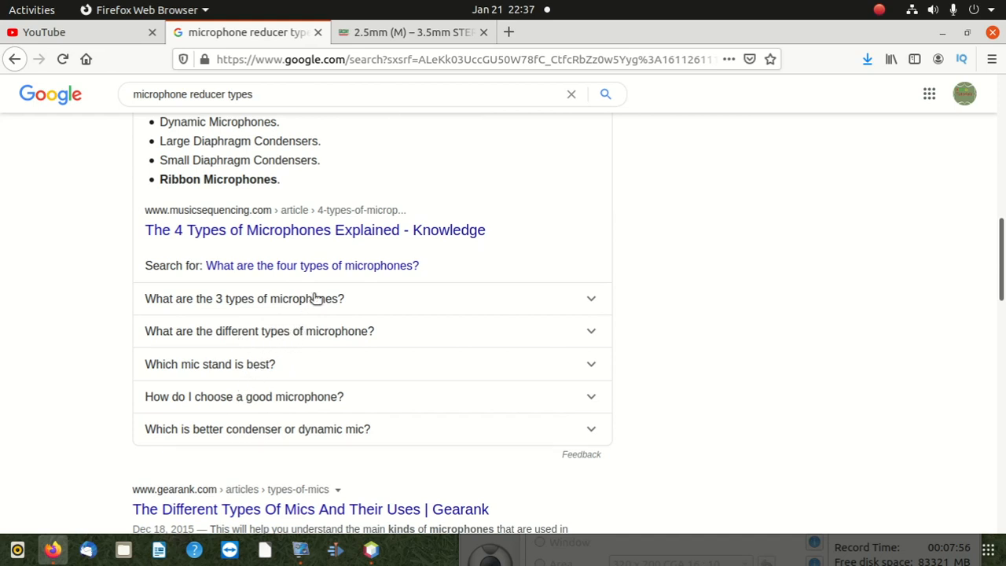
{"action": "left_click", "coordinate": [244, 299]}
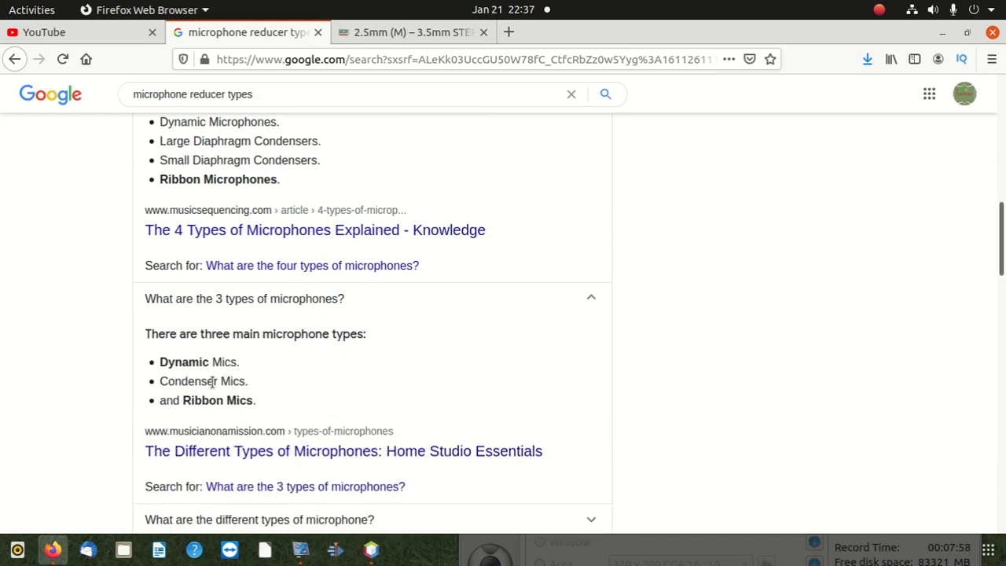
{"action": "mouse_move", "coordinate": [338, 397]}
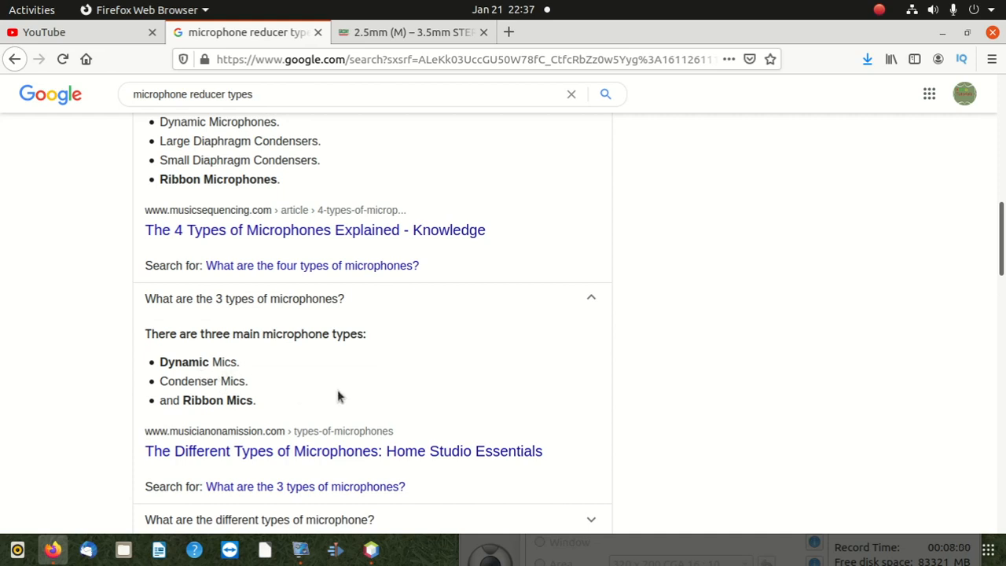
Step: Expand the answer on whether condenser mics are better for vocals
{"action": "scroll", "scroll_direction": "down", "scroll_amount": 3}
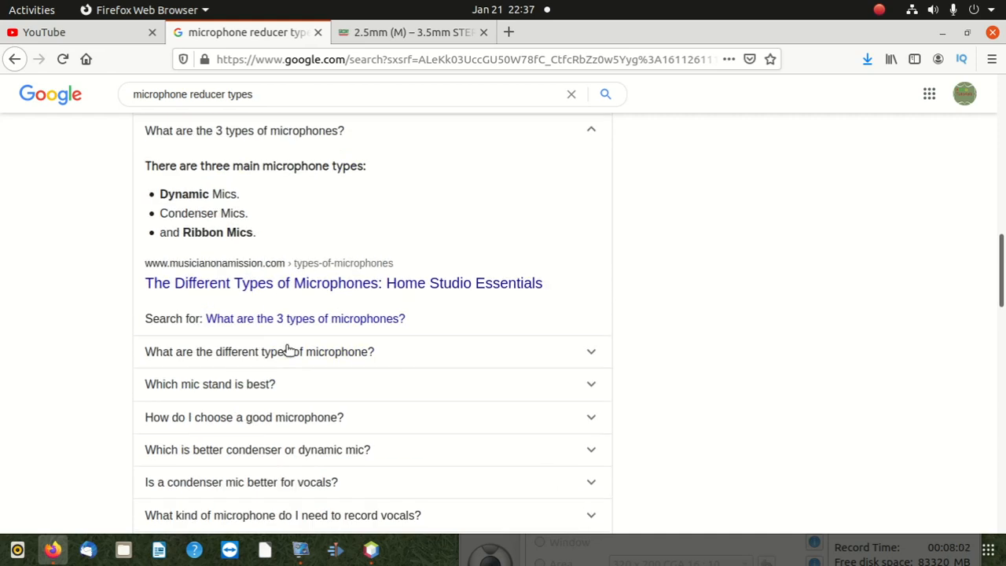
{"action": "scroll", "scroll_direction": "down", "scroll_amount": 3}
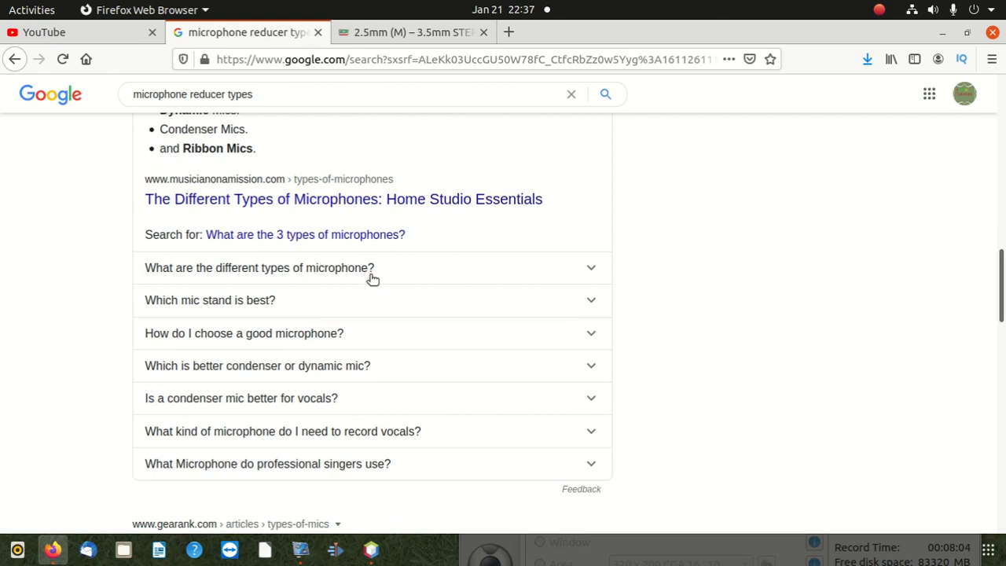
{"action": "mouse_move", "coordinate": [261, 313]}
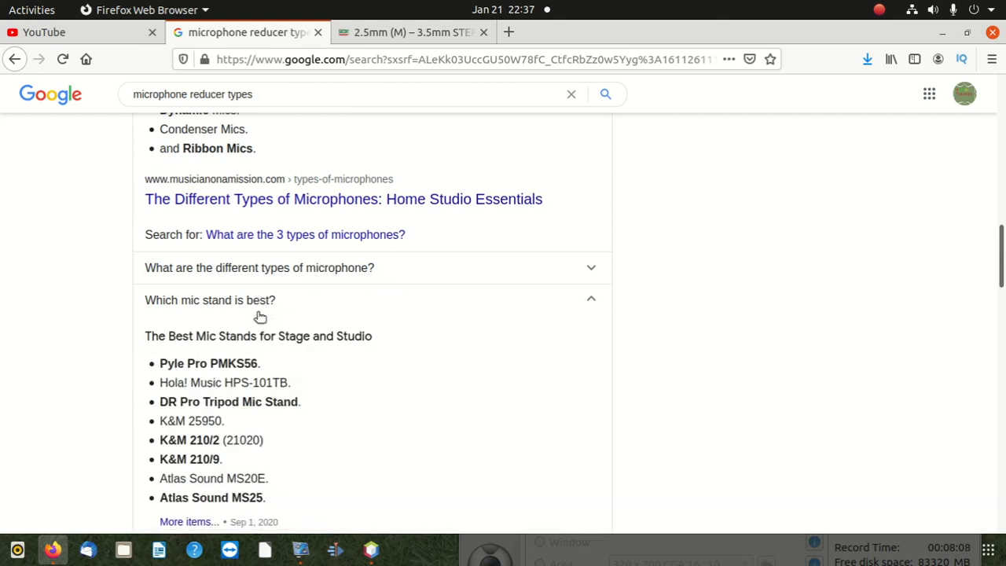
{"action": "scroll", "scroll_direction": "down", "scroll_amount": 3}
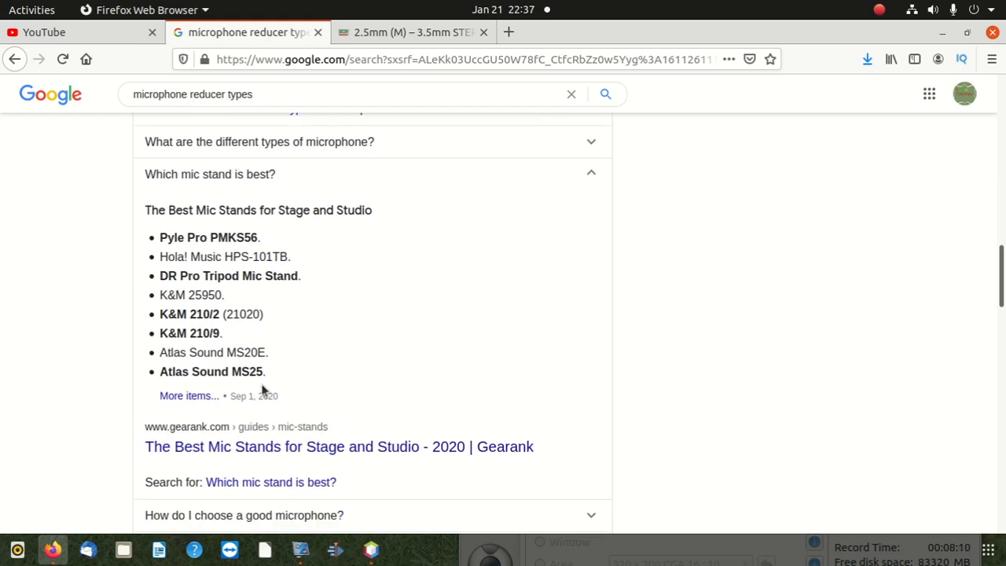
{"action": "scroll", "scroll_direction": "down", "scroll_amount": 3}
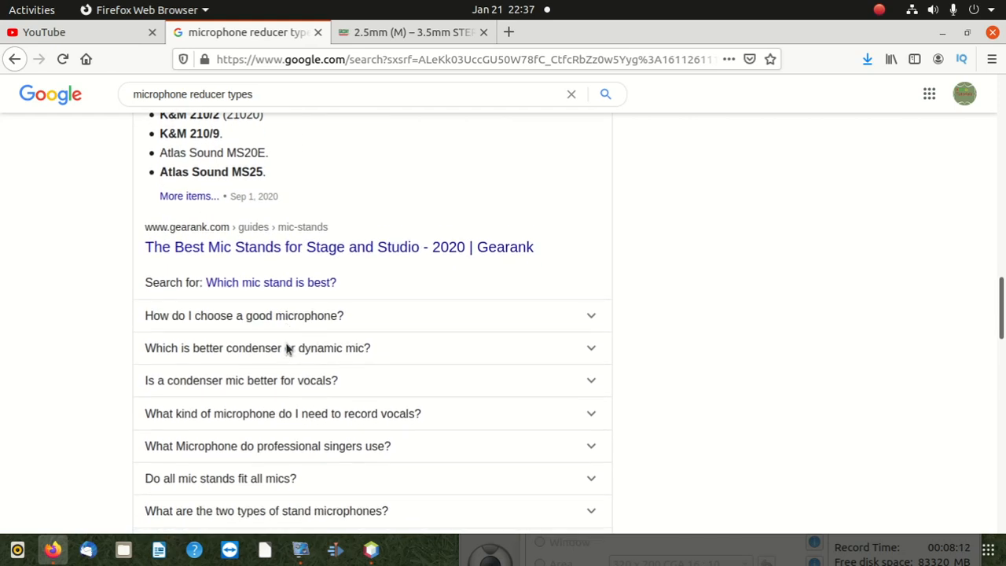
{"action": "scroll", "scroll_direction": "down", "scroll_amount": 3}
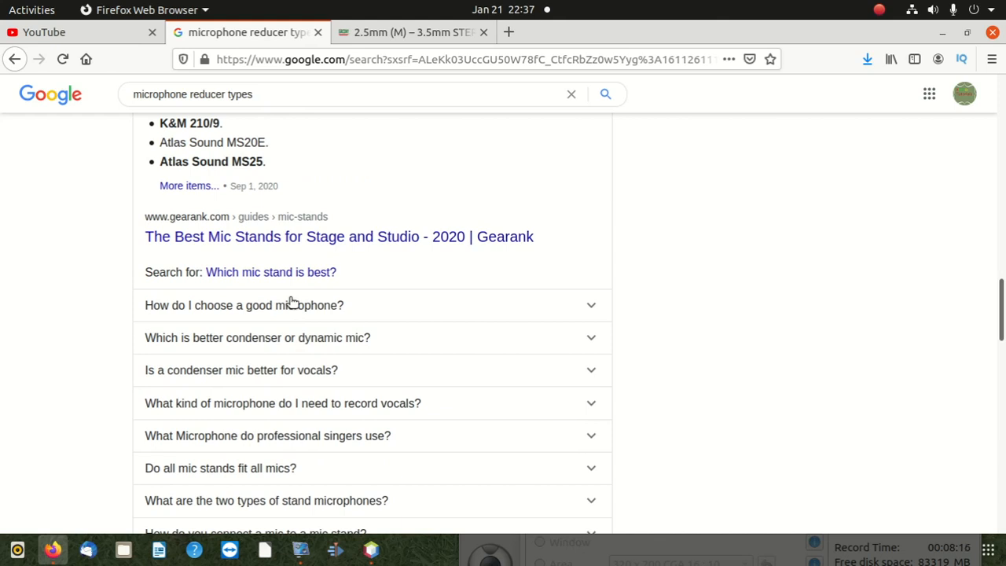
{"action": "mouse_move", "coordinate": [322, 305]}
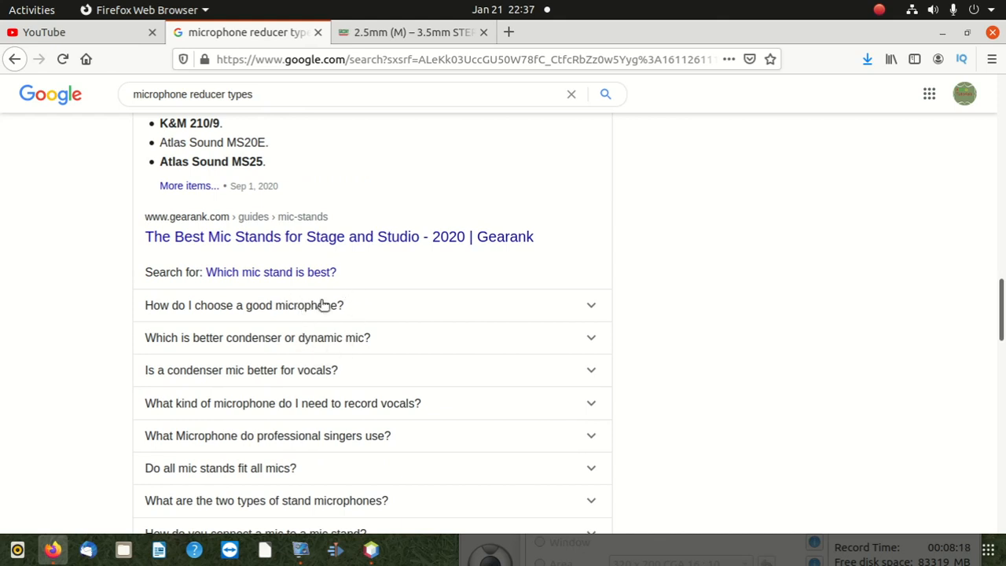
{"action": "mouse_move", "coordinate": [304, 352]}
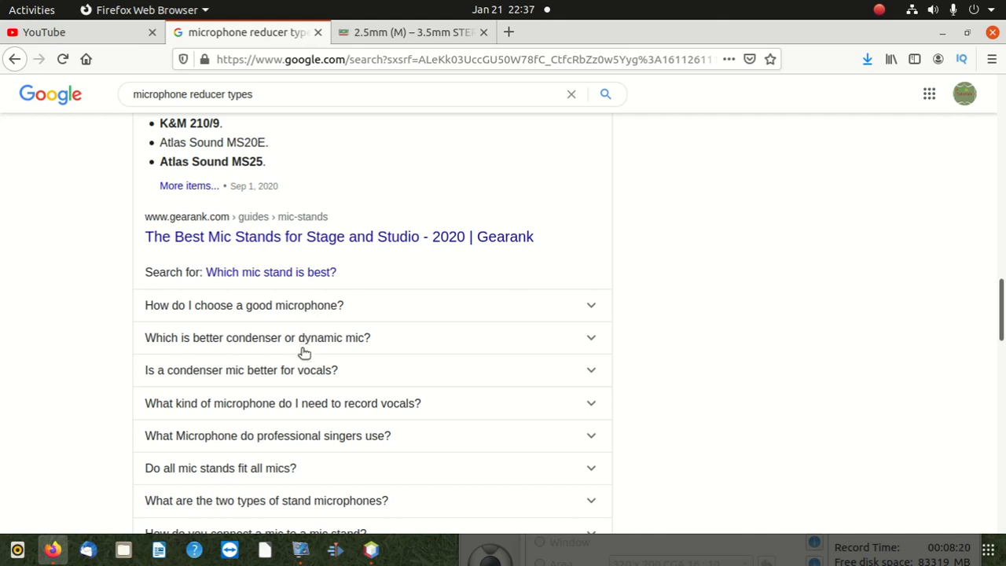
{"action": "mouse_move", "coordinate": [362, 343]}
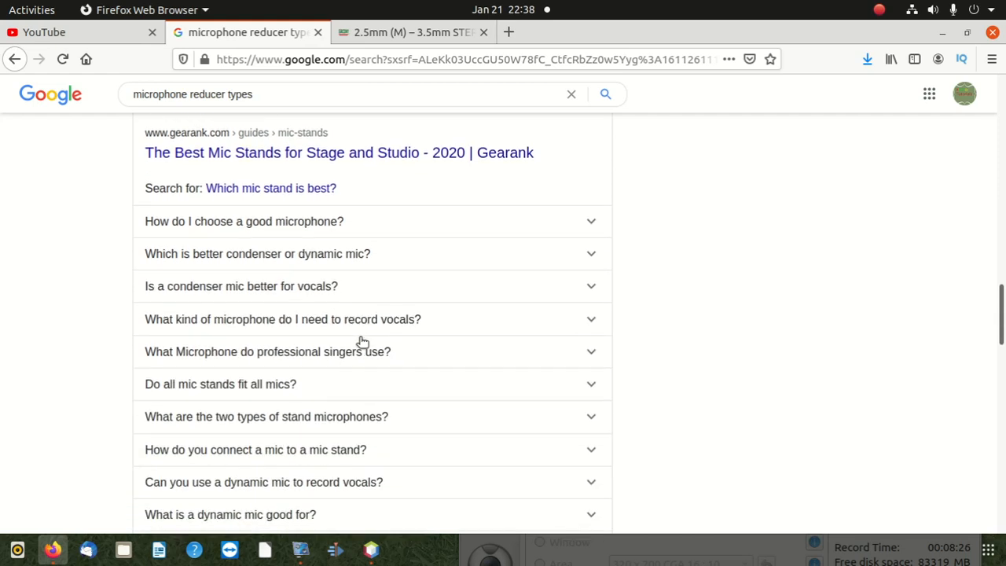
{"action": "left_click", "coordinate": [241, 285]}
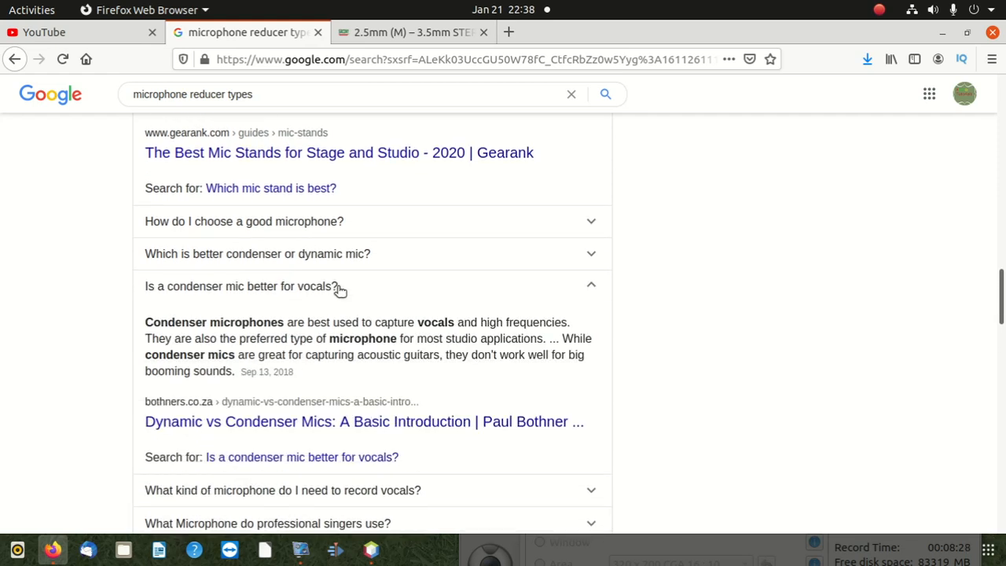
Step: Expand the answers on two types of stand microphones and attaching a mic to a stand
{"action": "scroll", "scroll_direction": "down", "scroll_amount": 3}
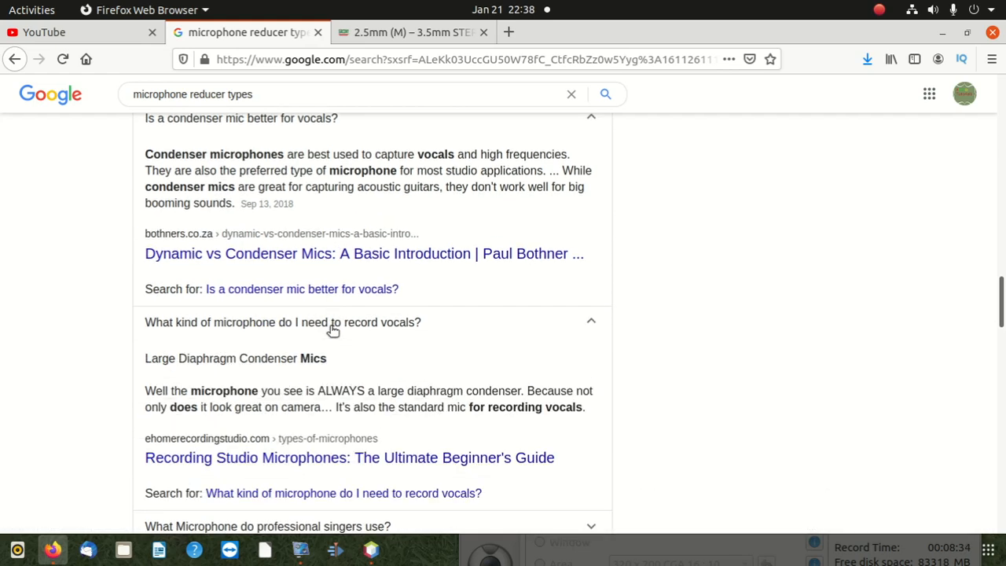
{"action": "scroll", "scroll_direction": "down", "scroll_amount": 3}
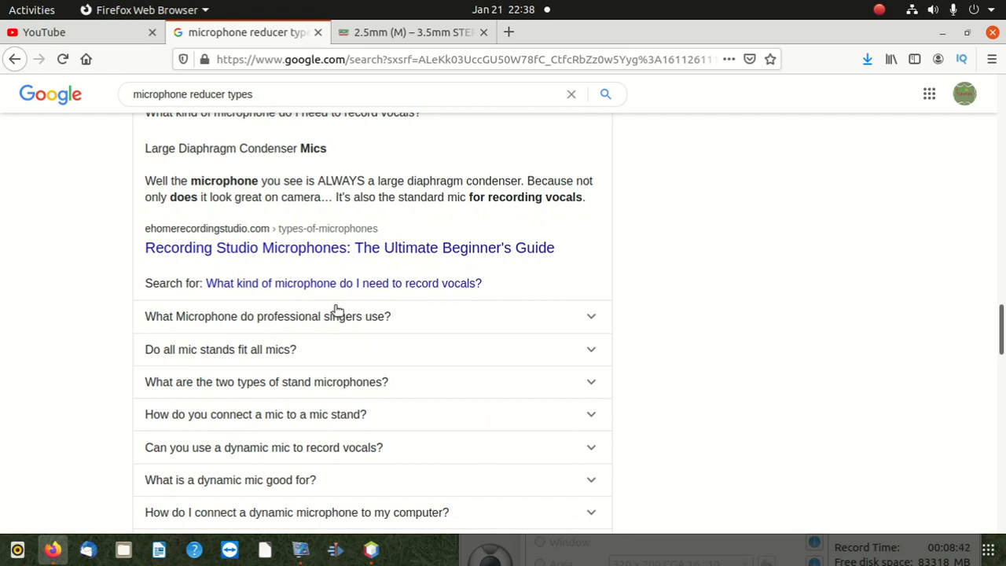
{"action": "left_click", "coordinate": [266, 381]}
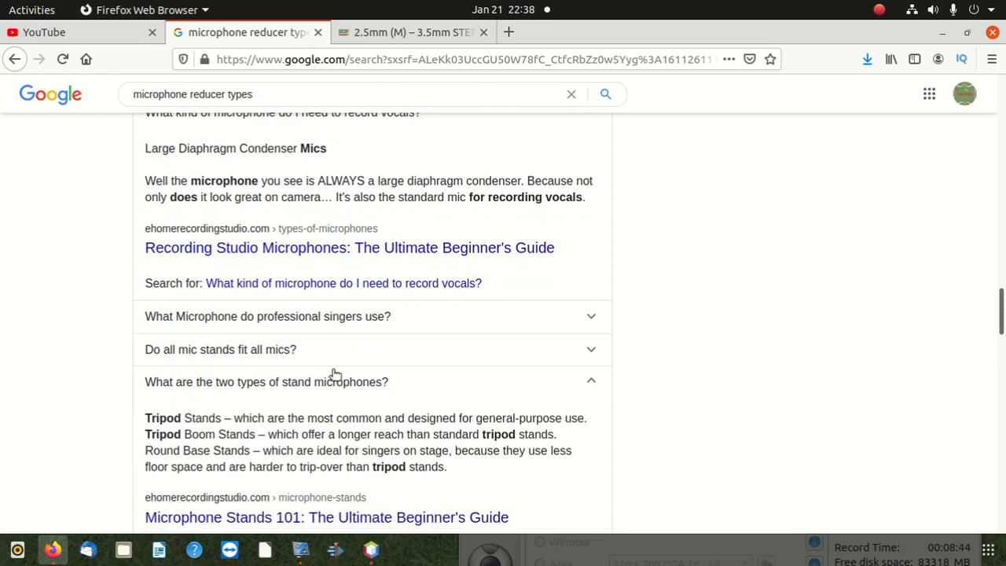
{"action": "scroll", "scroll_direction": "down", "scroll_amount": 3}
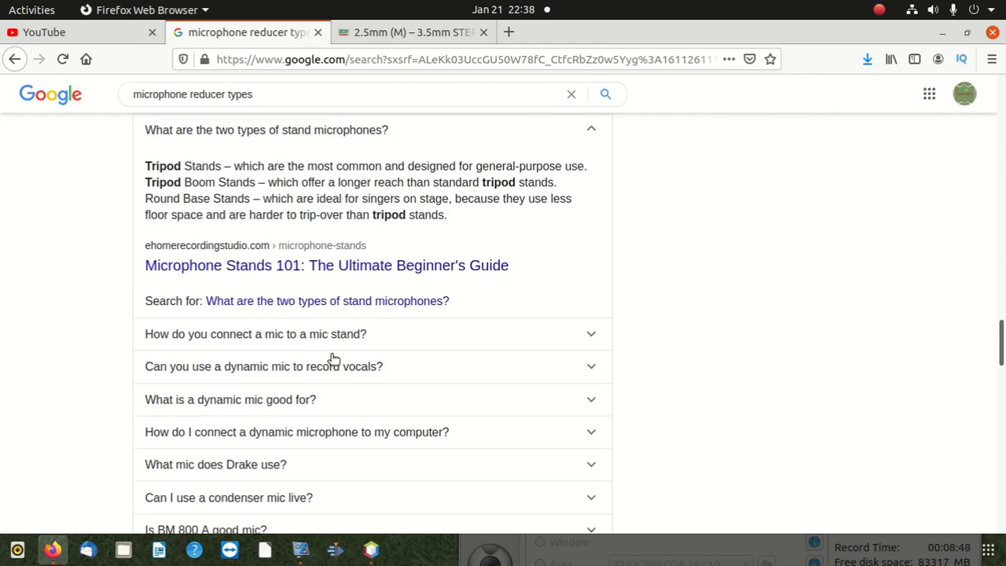
{"action": "left_click", "coordinate": [254, 334]}
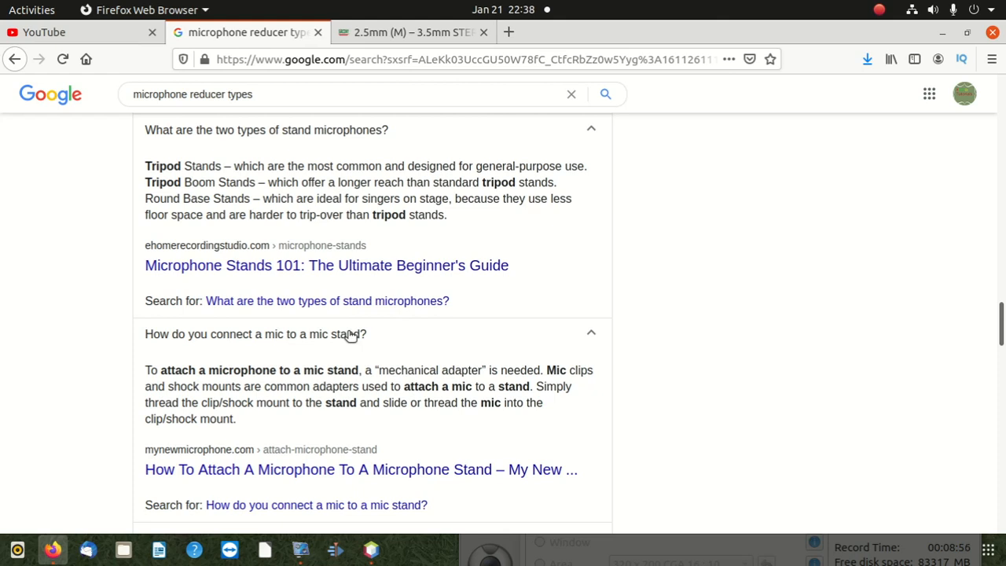
{"action": "scroll", "scroll_direction": "down", "scroll_amount": 3}
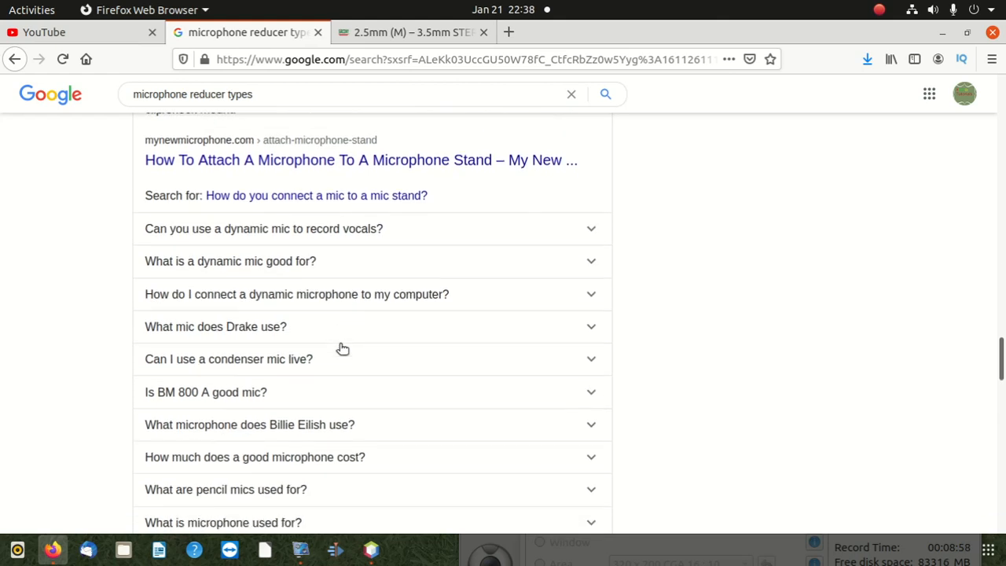
{"action": "scroll", "scroll_direction": "down", "scroll_amount": 3}
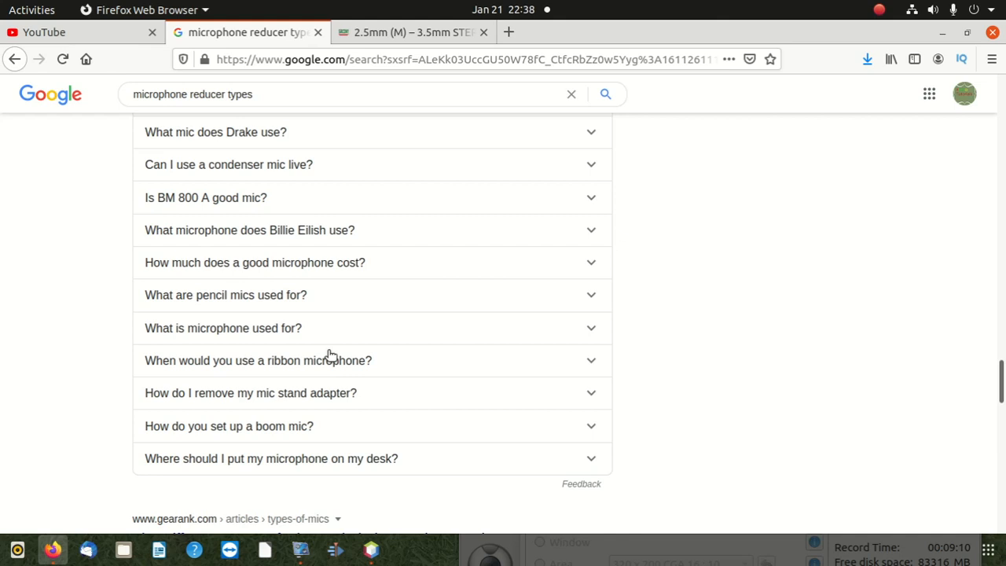
{"action": "mouse_move", "coordinate": [330, 312]}
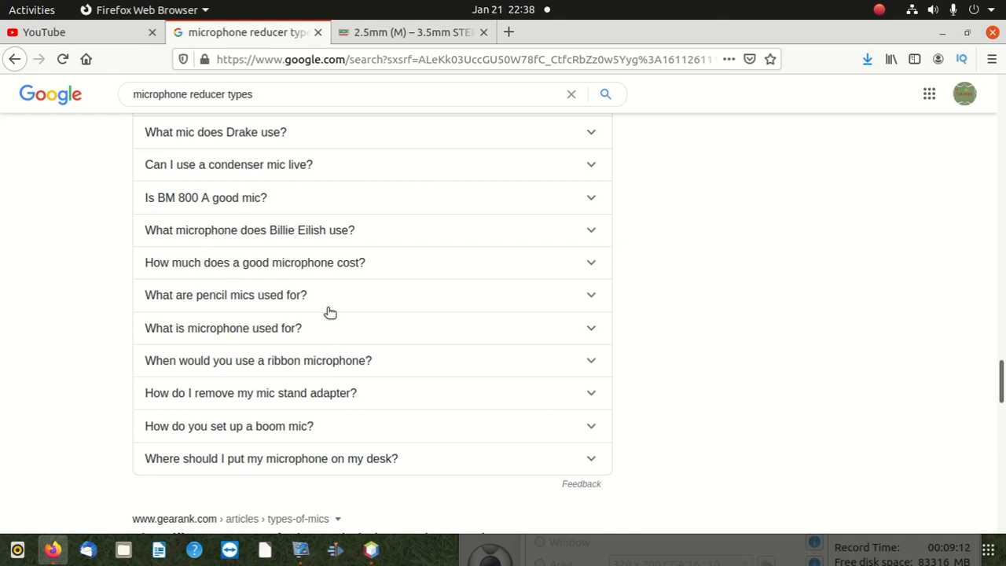
{"action": "mouse_move", "coordinate": [319, 379]}
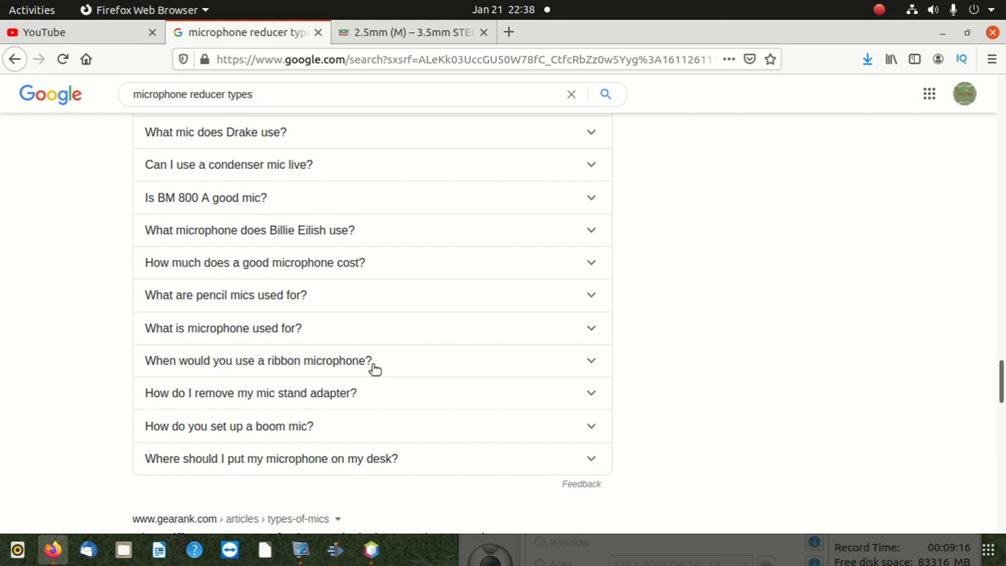
{"action": "scroll", "scroll_direction": "down", "scroll_amount": 3}
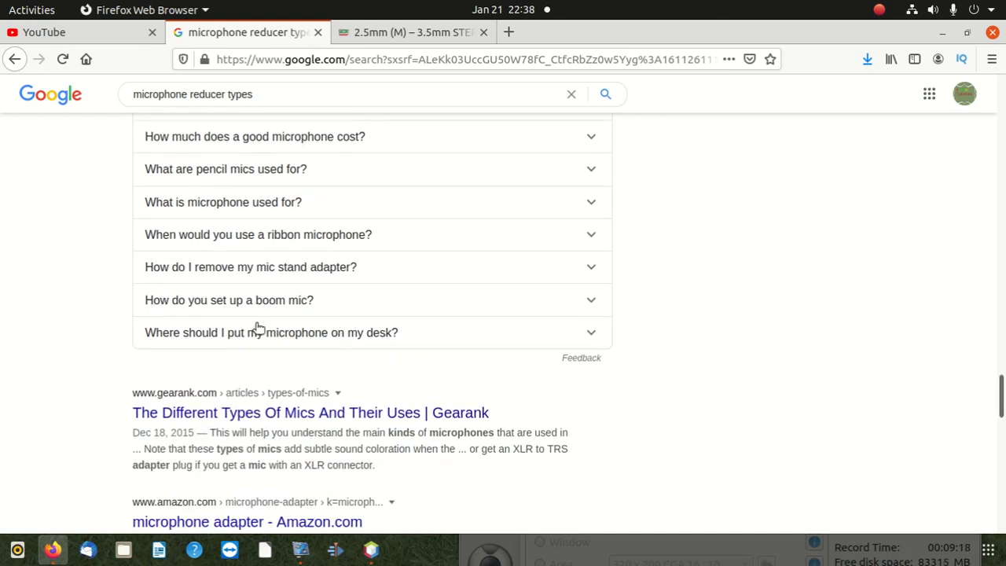
{"action": "mouse_move", "coordinate": [322, 301]}
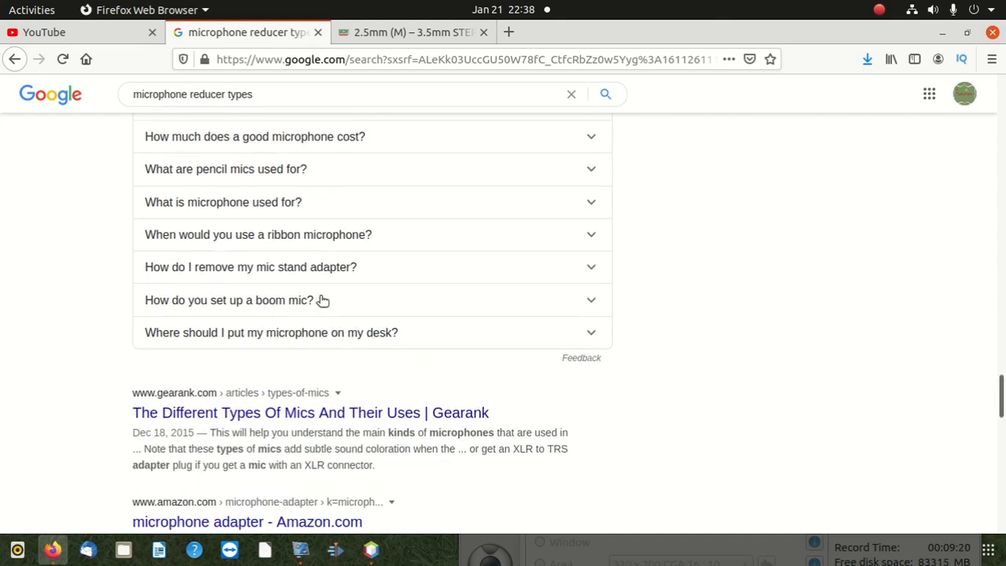
{"action": "scroll", "scroll_direction": "down", "scroll_amount": 3}
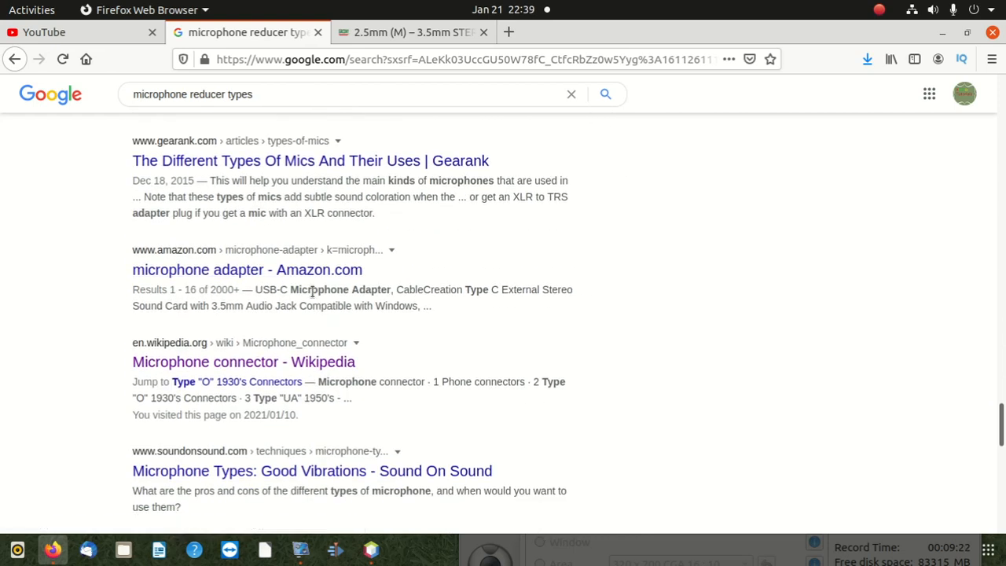
{"action": "mouse_move", "coordinate": [345, 206]}
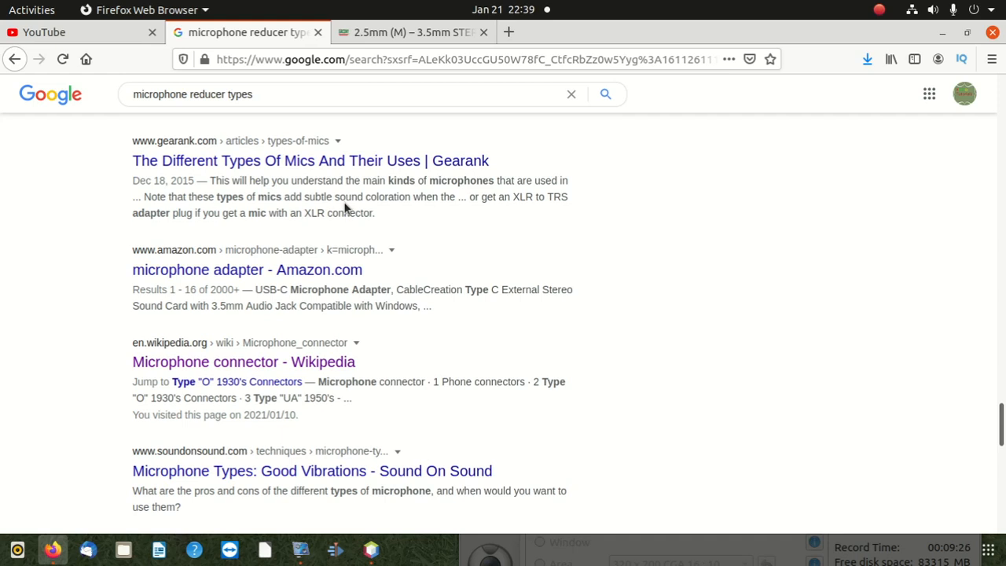
{"action": "scroll", "scroll_direction": "down", "scroll_amount": 3}
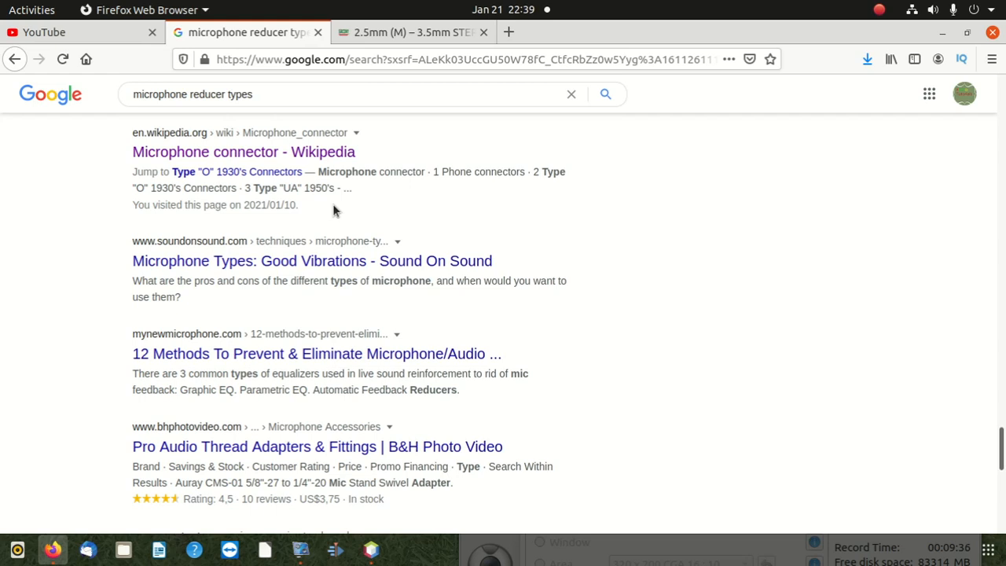
{"action": "mouse_move", "coordinate": [322, 324]}
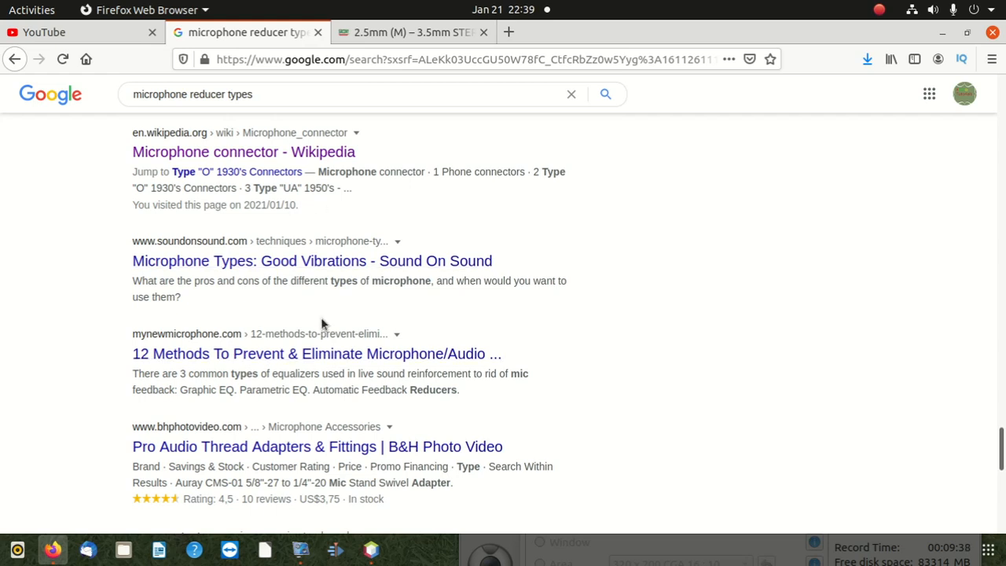
{"action": "scroll", "scroll_direction": "down", "scroll_amount": 3}
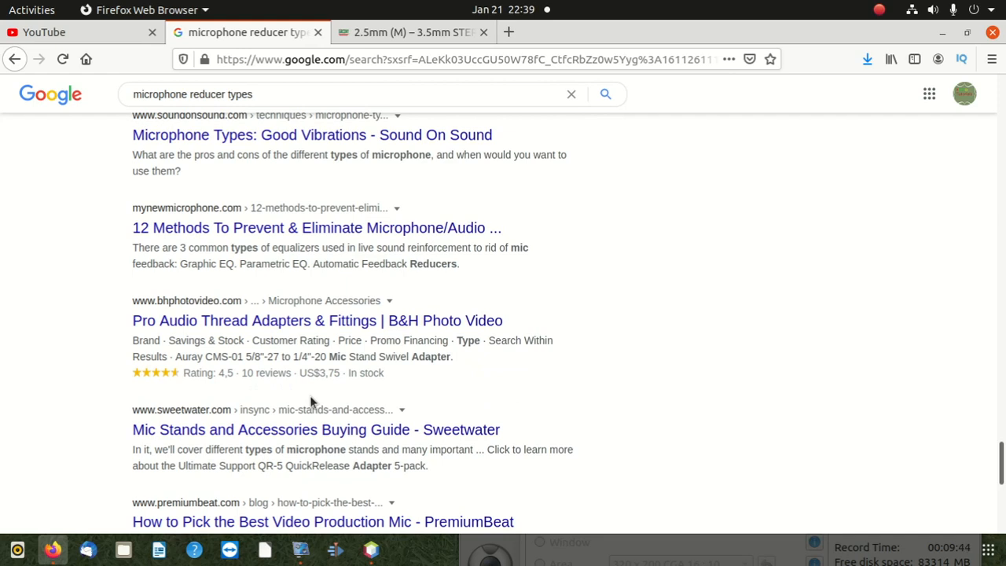
{"action": "scroll", "scroll_direction": "down", "scroll_amount": 3}
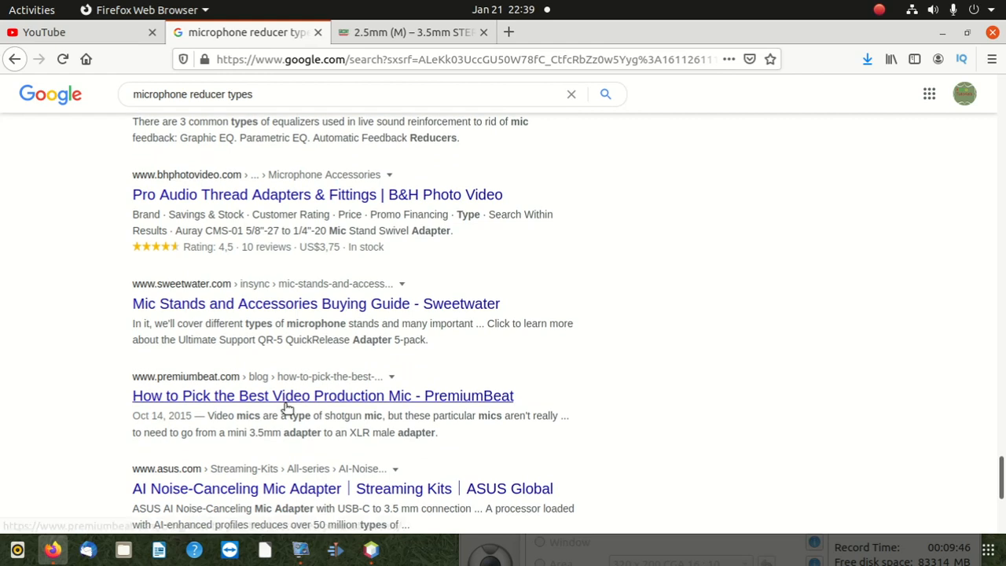
{"action": "scroll", "scroll_direction": "down", "scroll_amount": 3}
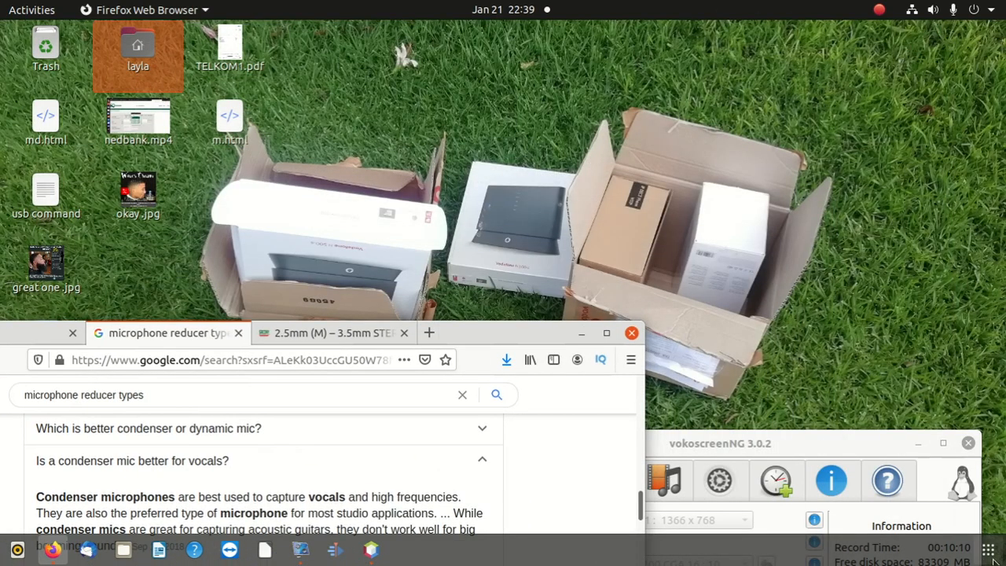
Step: Search 's' in the Show Applications grid to launch Settings
{"action": "left_click", "coordinate": [32, 9]}
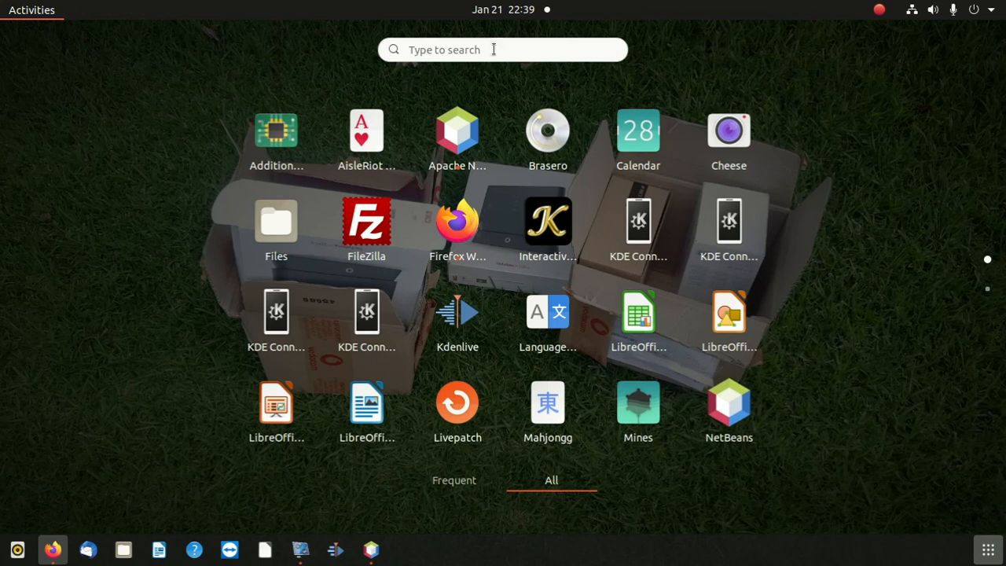
{"action": "left_click", "coordinate": [502, 49]}
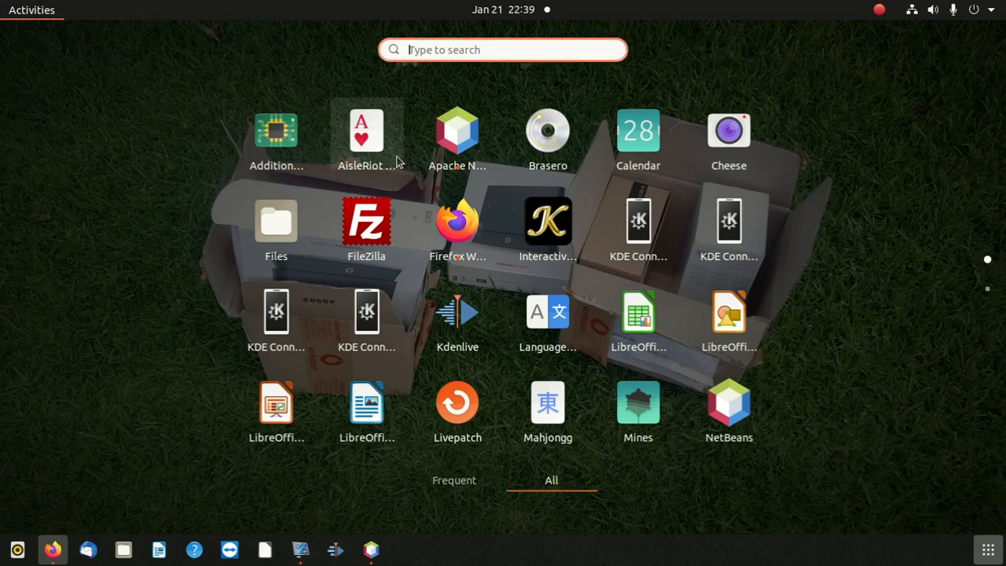
{"action": "mouse_move", "coordinate": [400, 153]}
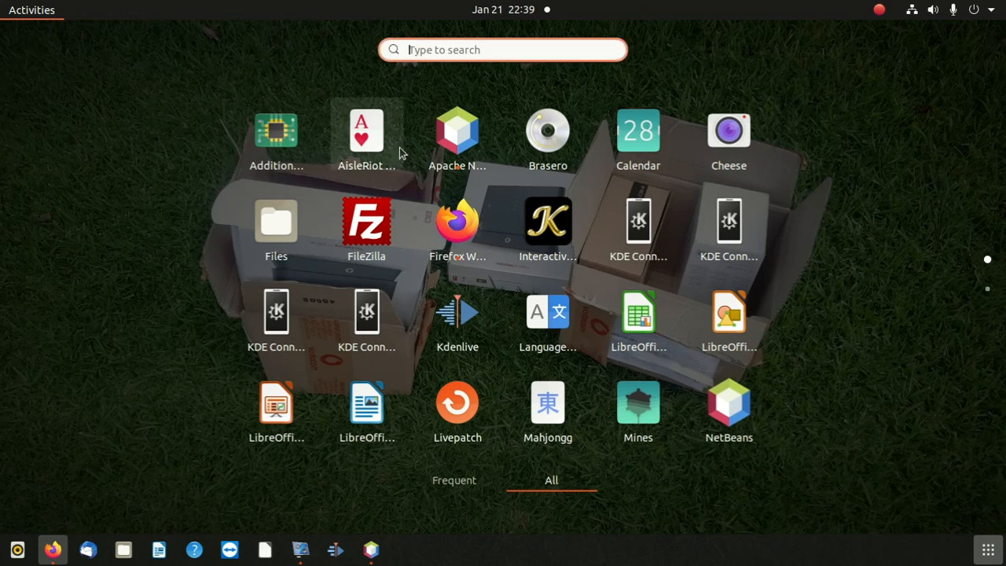
{"action": "type", "text": "s"}
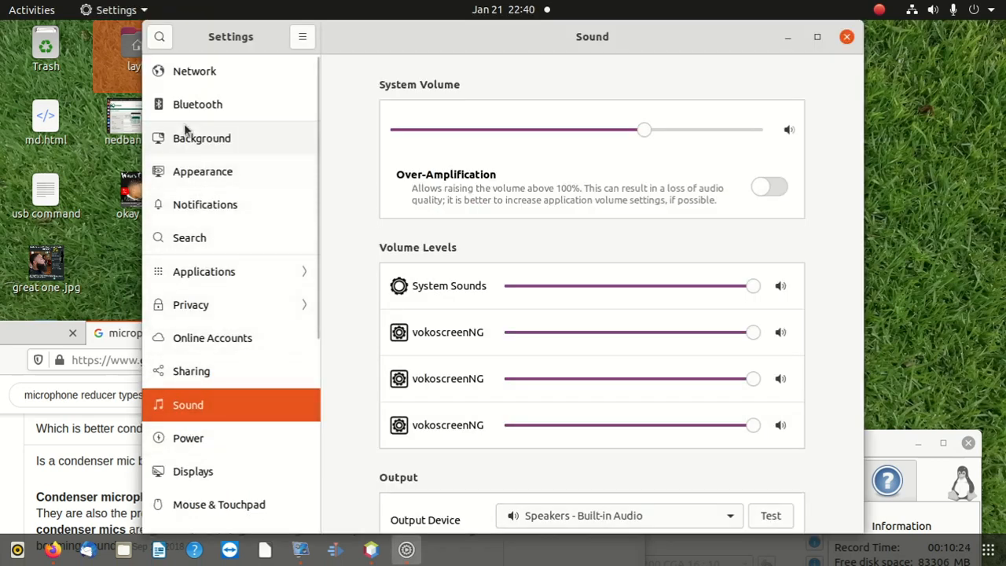
{"action": "left_click", "coordinate": [194, 71]}
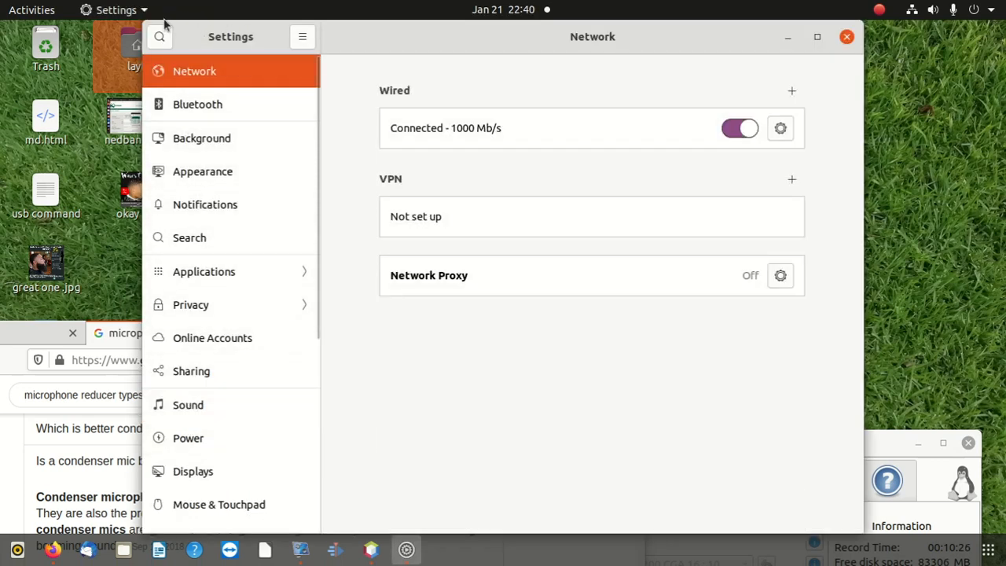
{"action": "left_click", "coordinate": [159, 36]}
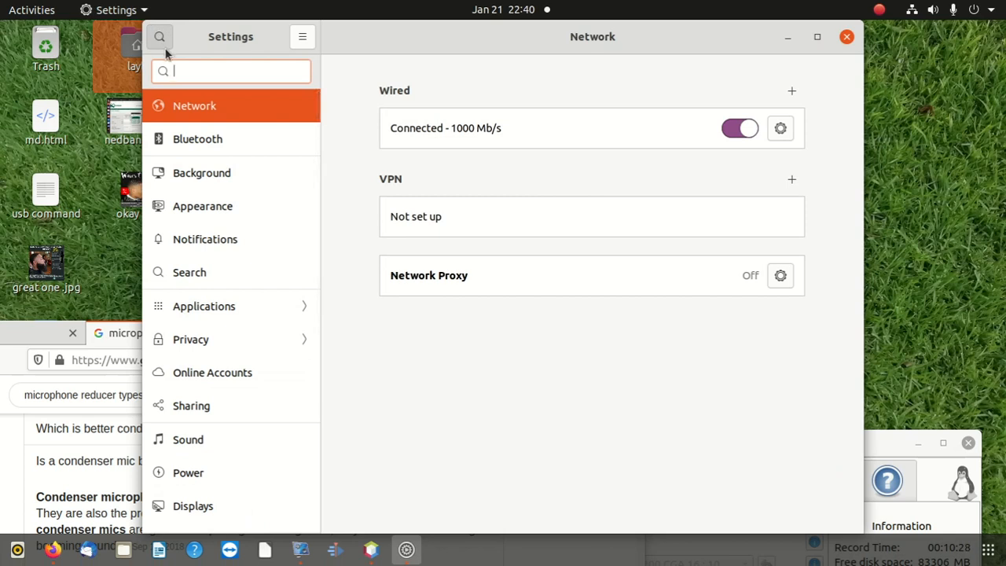
{"action": "type", "text": "soun"}
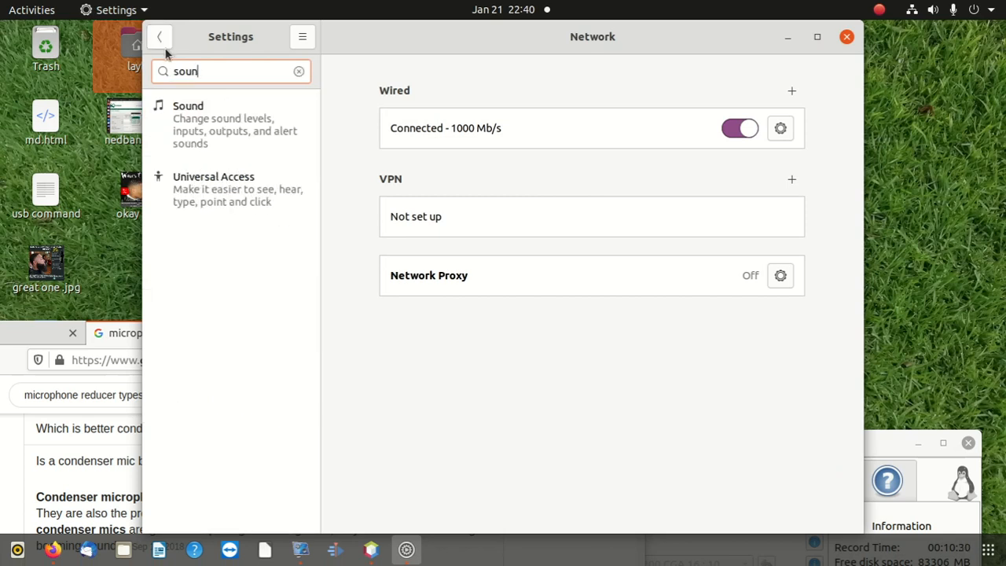
{"action": "mouse_move", "coordinate": [256, 140]}
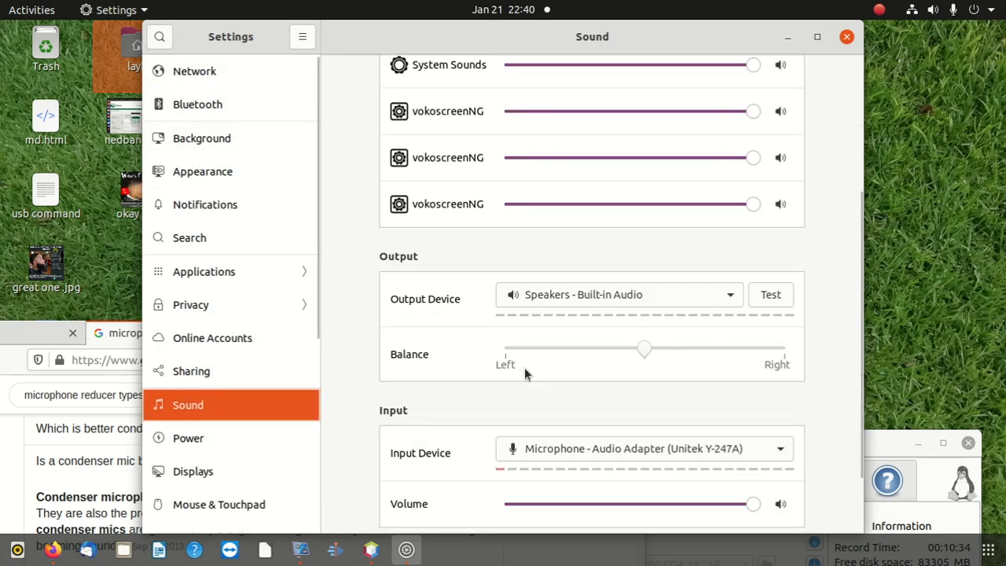
{"action": "scroll", "scroll_direction": "down", "scroll_amount": 3}
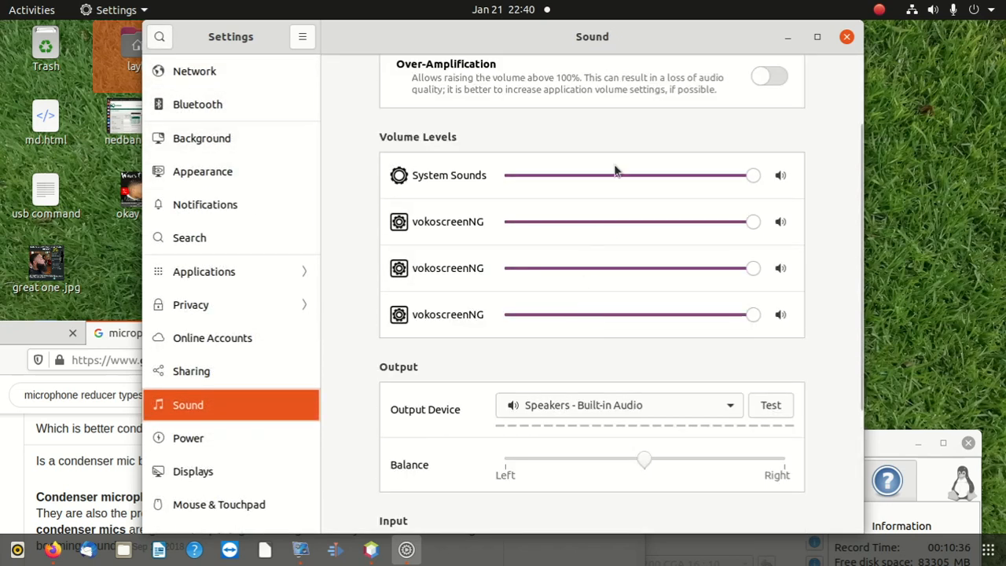
{"action": "mouse_move", "coordinate": [637, 228]}
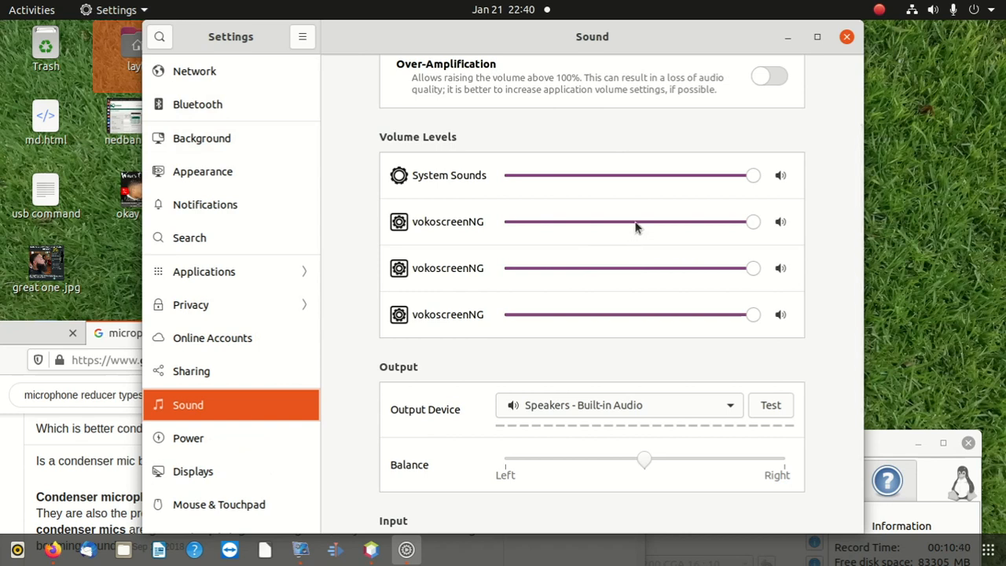
{"action": "mouse_move", "coordinate": [481, 280]}
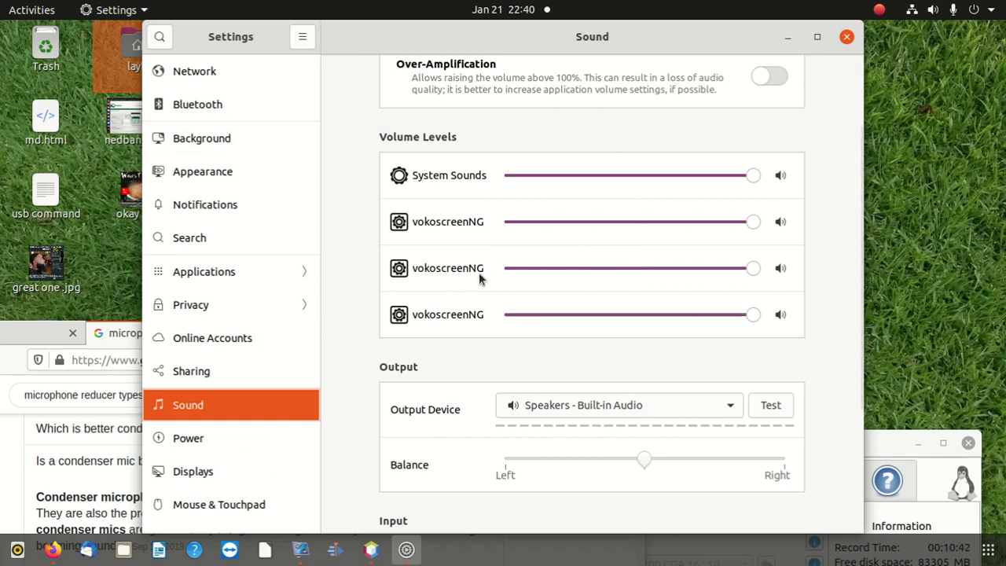
{"action": "scroll", "scroll_direction": "down", "scroll_amount": 3}
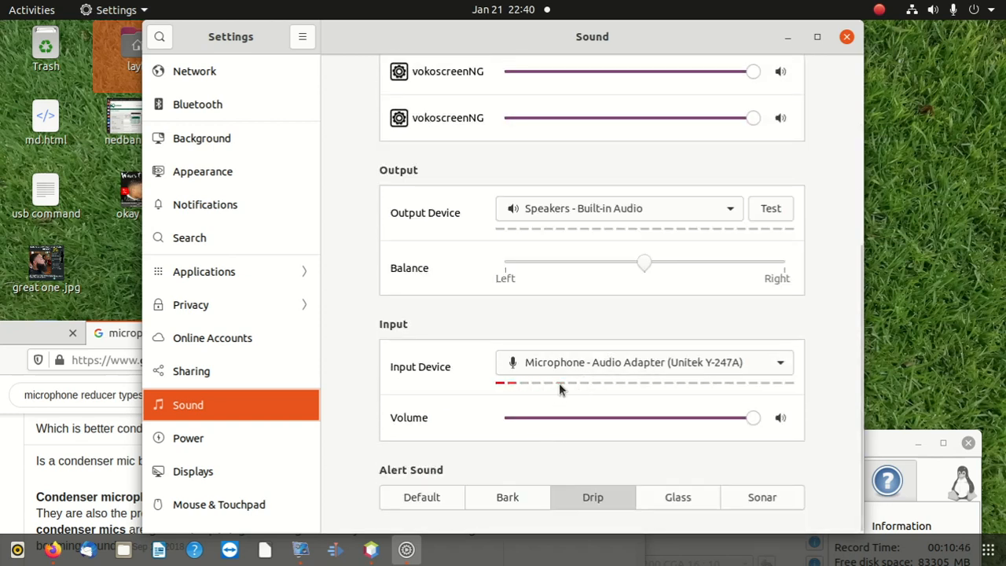
{"action": "mouse_move", "coordinate": [855, 37]}
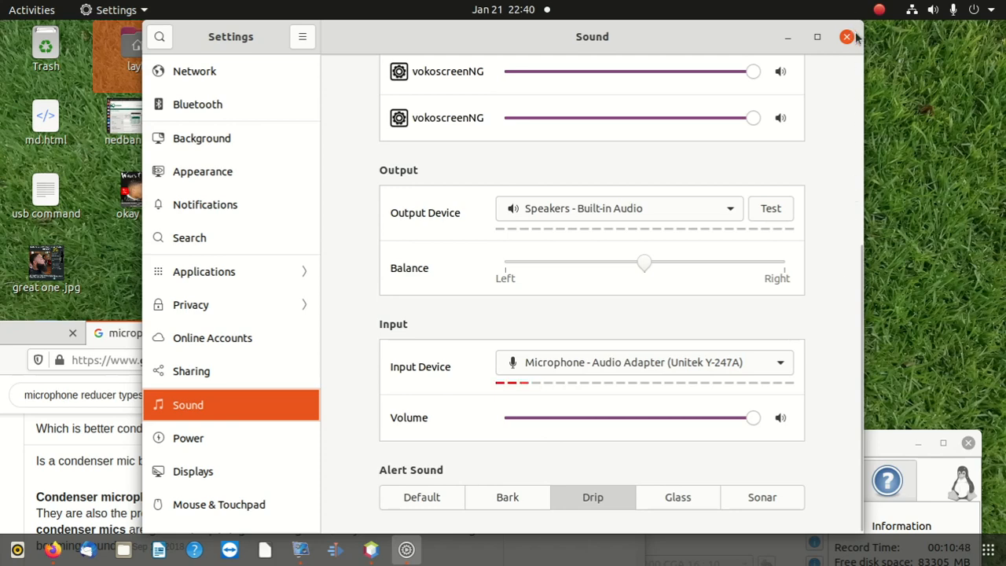